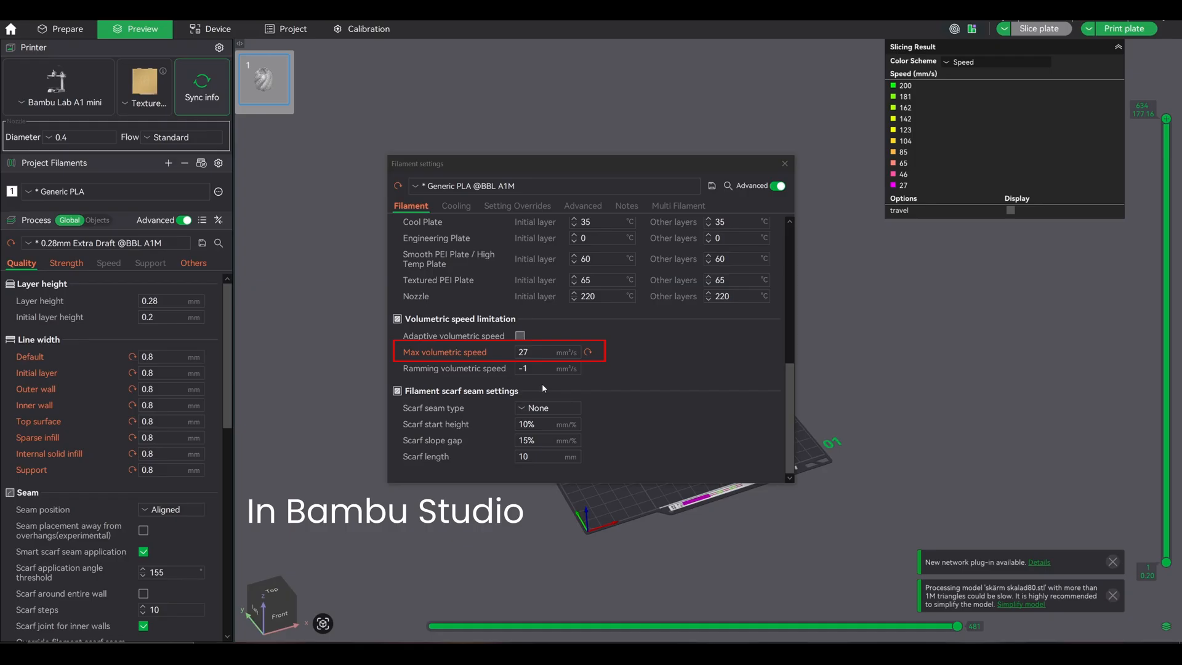
Enter 27 mm³/s as the Generic PLA max volumetric speed and confirm it
{"action": "left_click", "coordinate": [784, 164]}
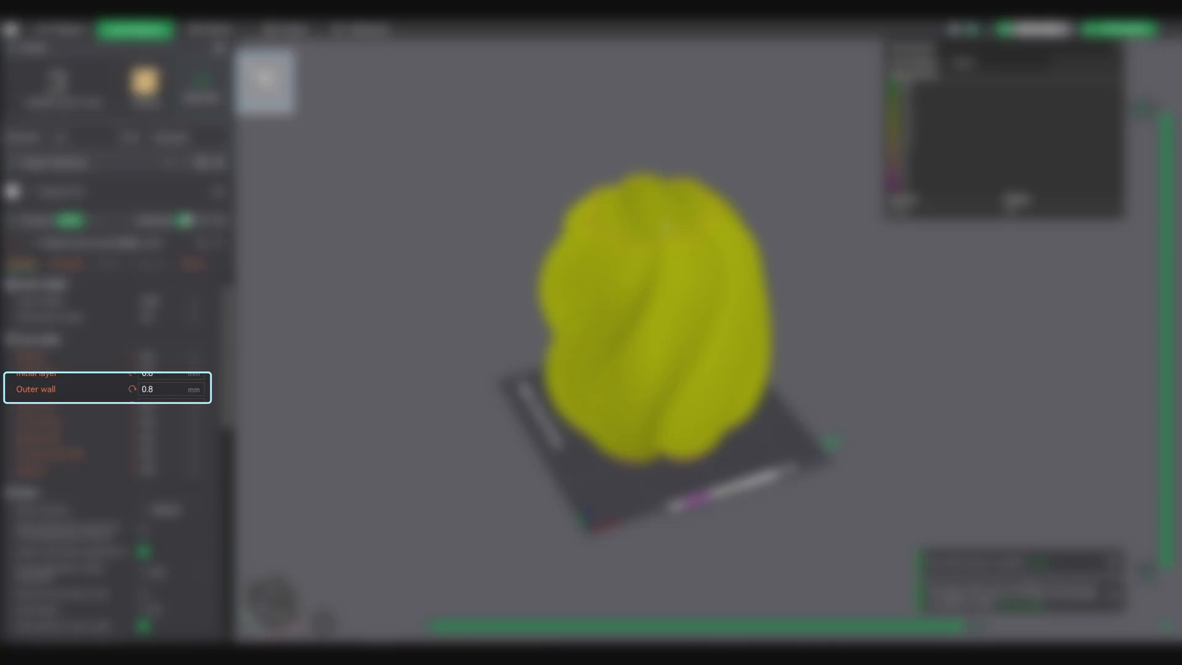
{"action": "scroll", "scroll_direction": "down", "scroll_amount": 3}
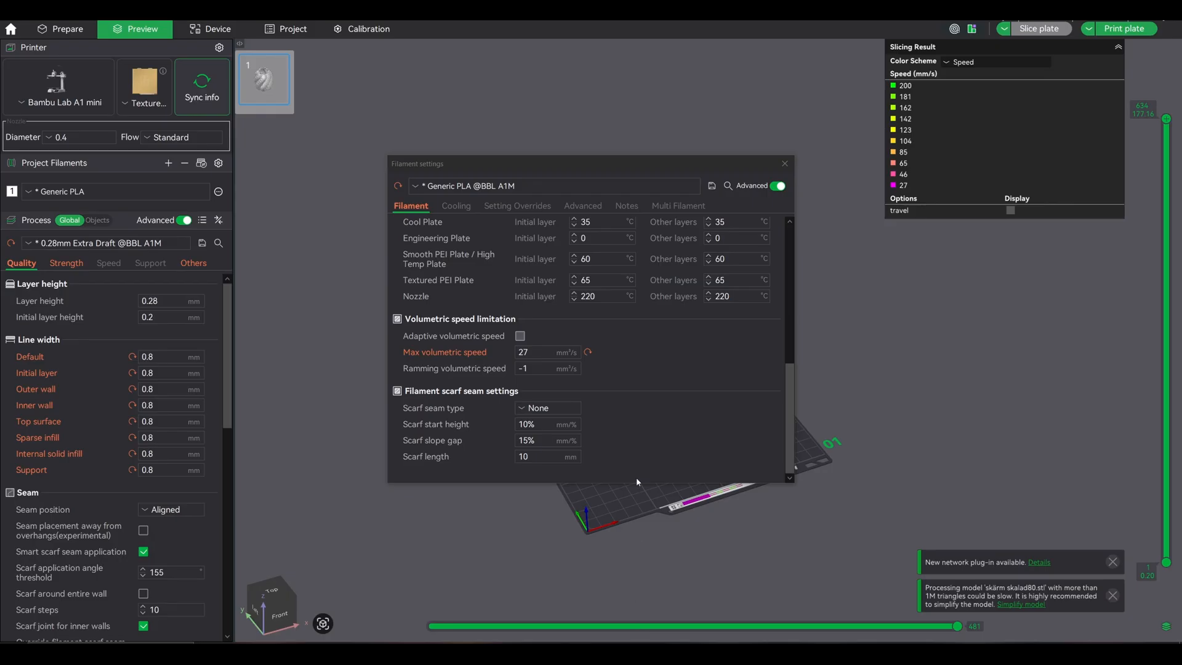
{"action": "mouse_move", "coordinate": [631, 353]}
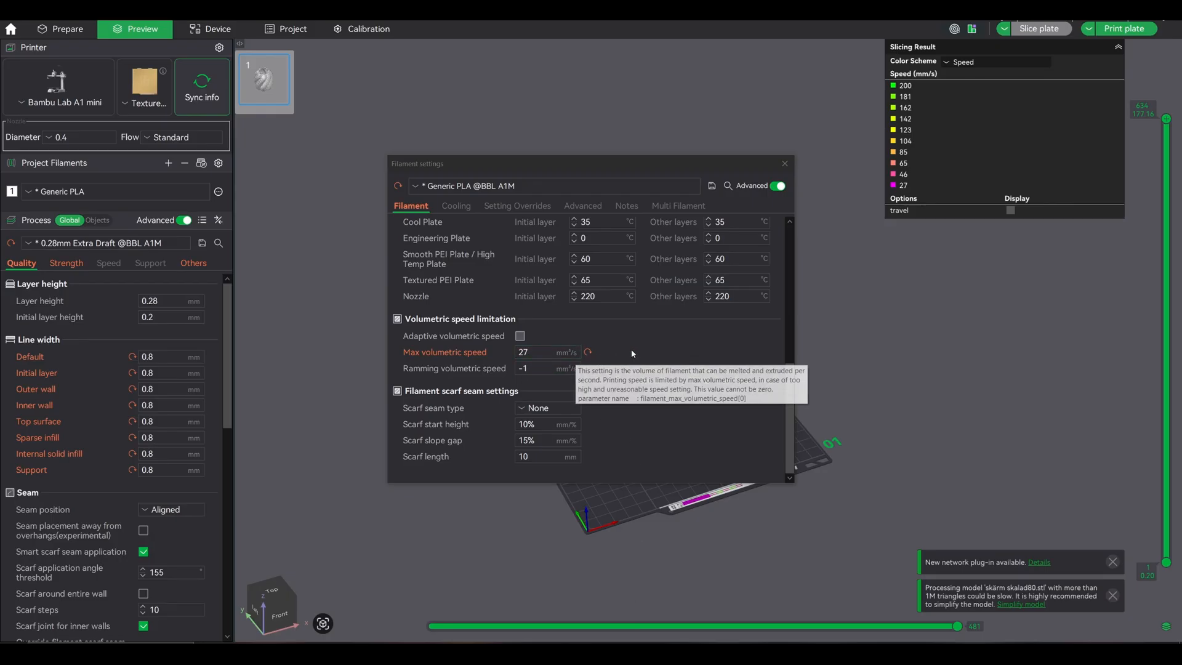
{"action": "mouse_move", "coordinate": [658, 383]}
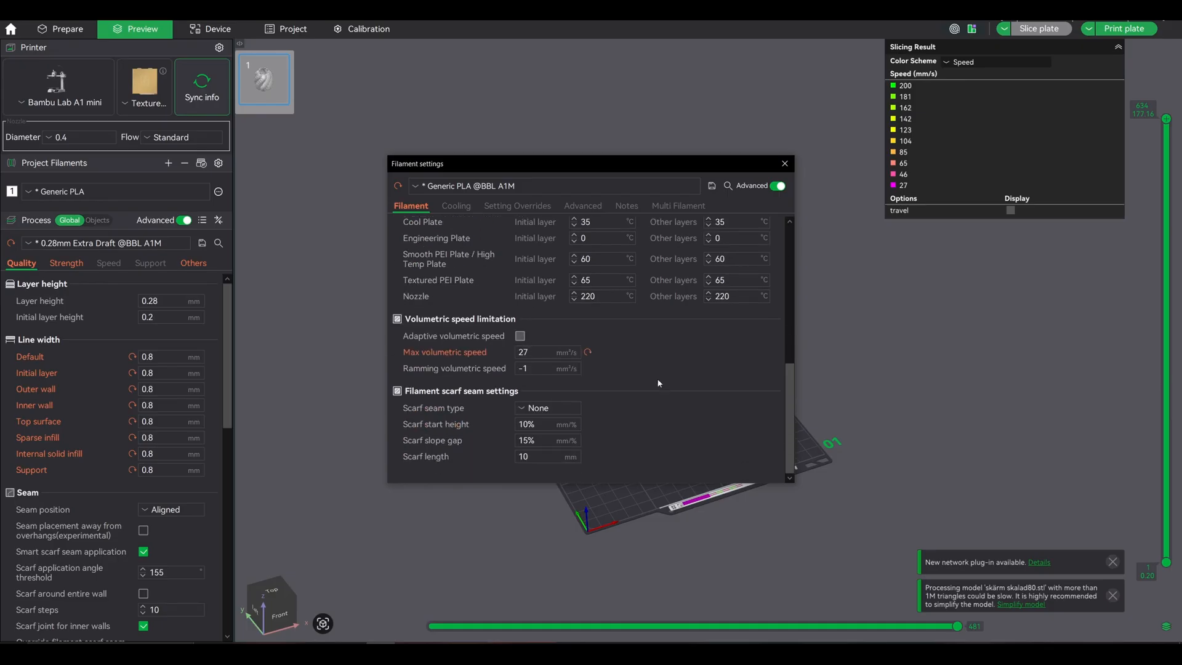
{"action": "mouse_move", "coordinate": [741, 184]}
{"action": "type", "text": "12"}
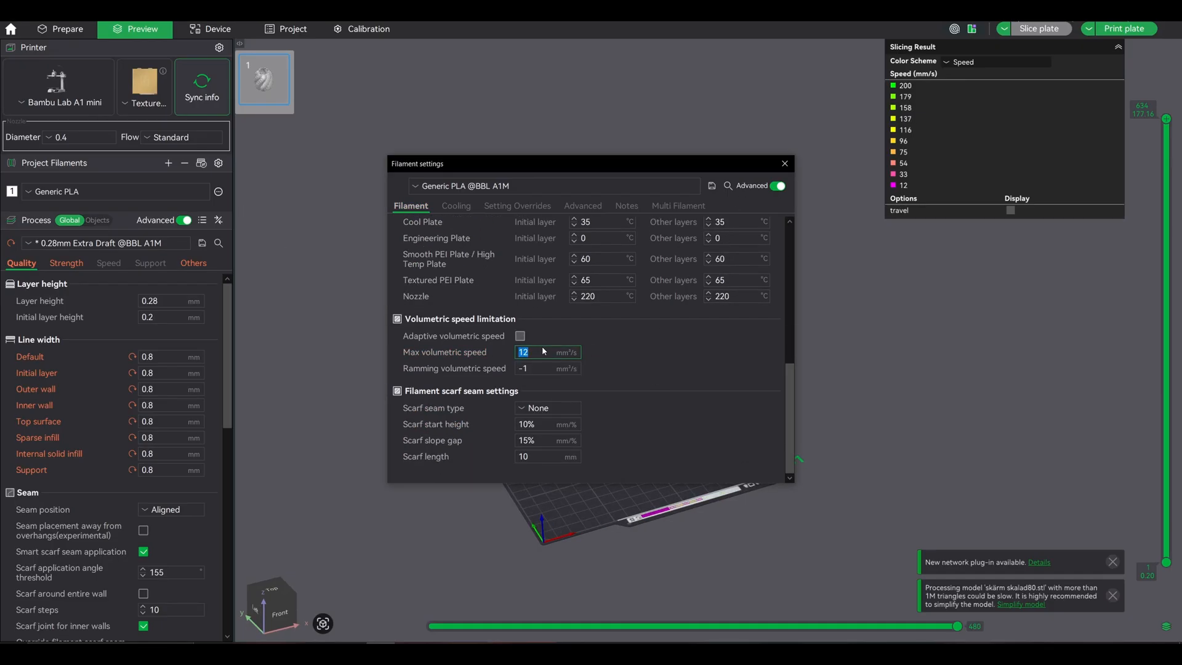
{"action": "mouse_move", "coordinate": [541, 353]}
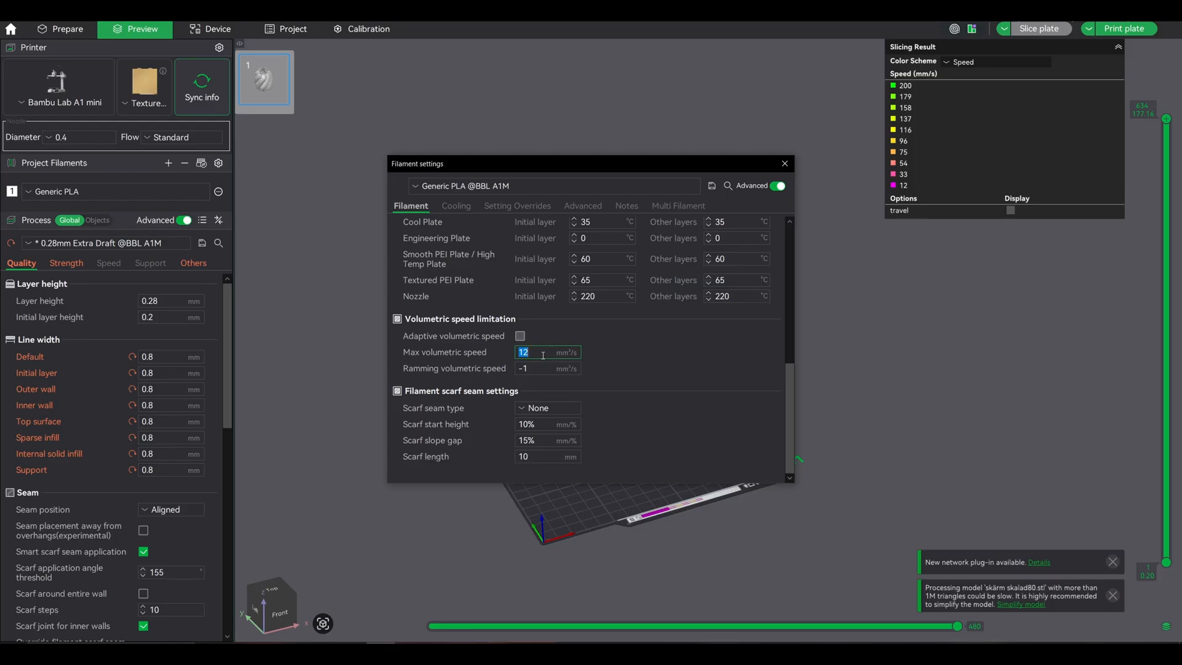
{"action": "type", "text": "27"}
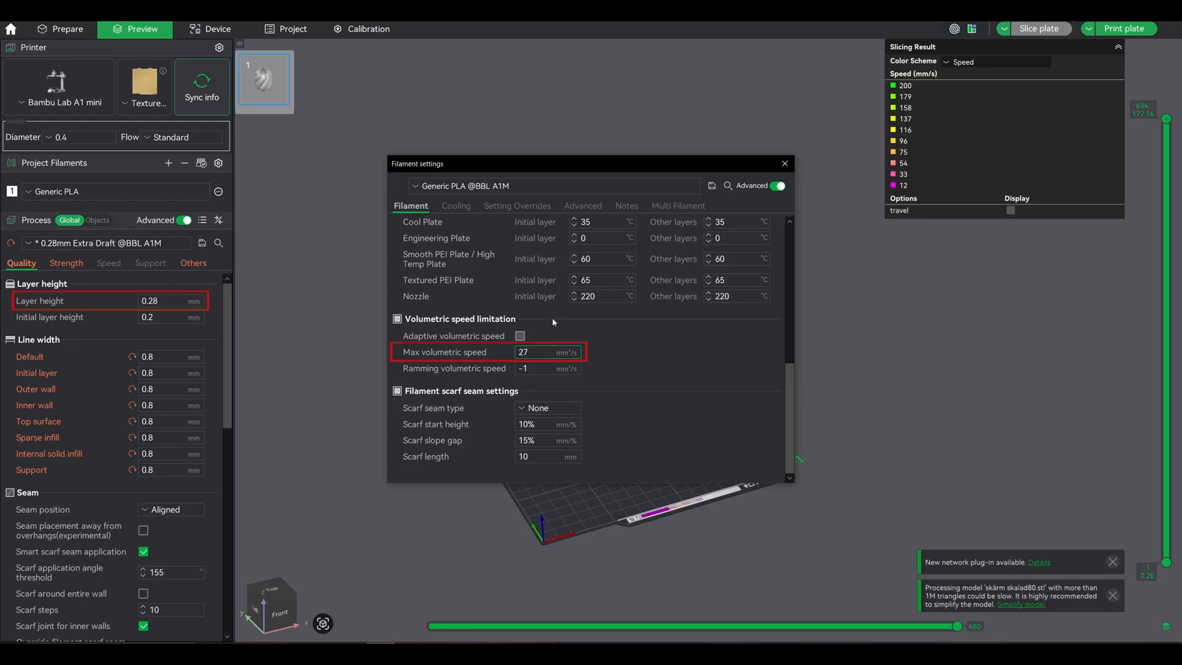
{"action": "left_click", "coordinate": [35, 389]}
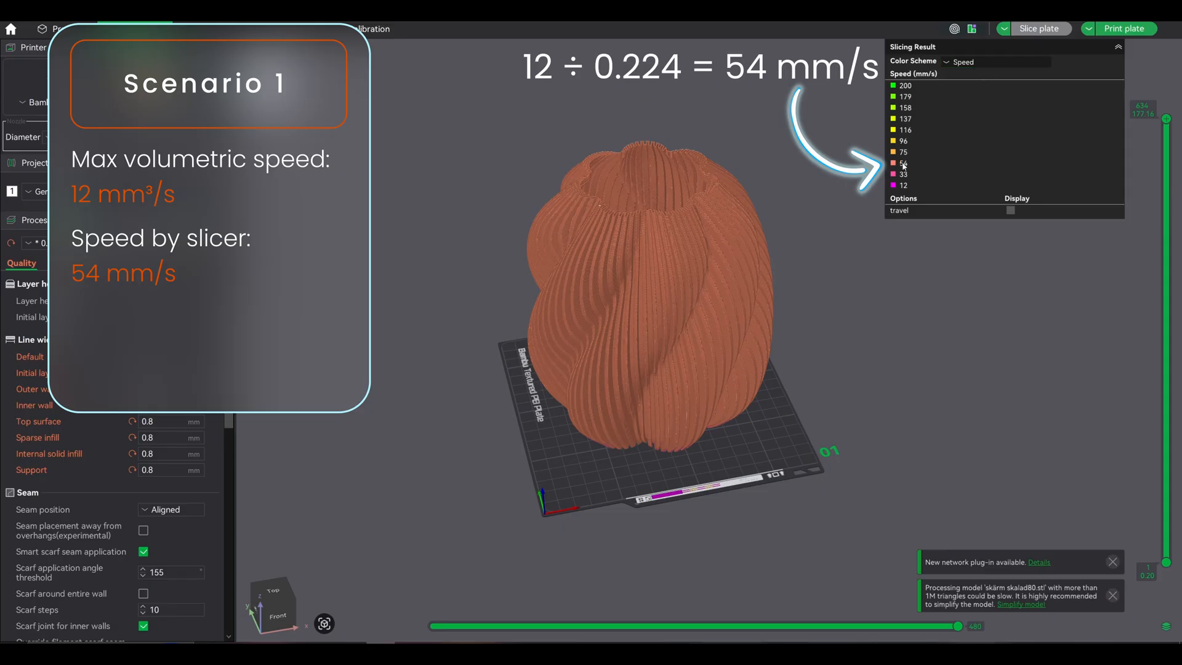
Set the Generic PLA max volumetric speed to 27 mm³/s
{"action": "left_click", "coordinate": [965, 61]}
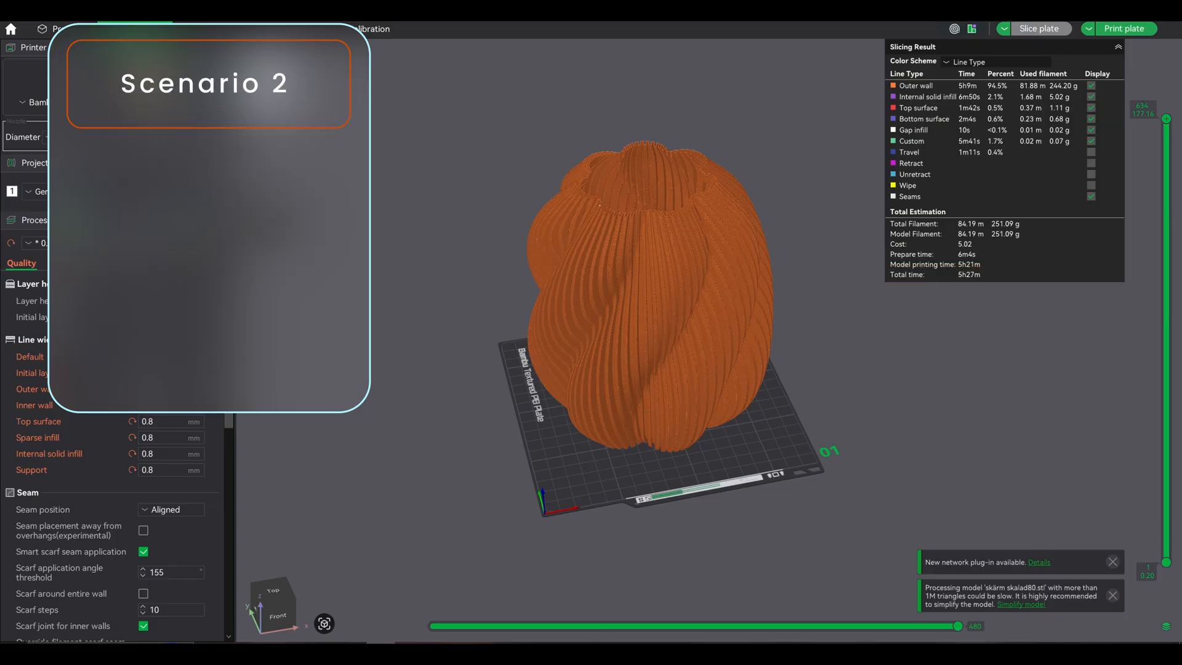
{"action": "left_click", "coordinate": [547, 352]}
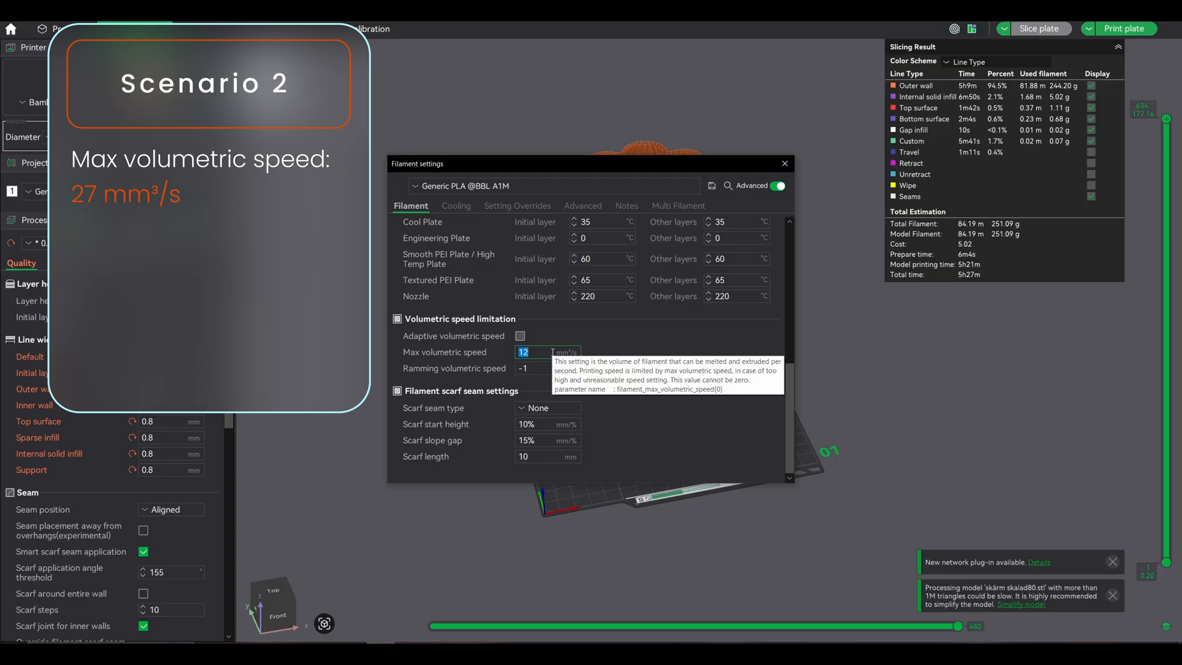
{"action": "type", "text": "27"}
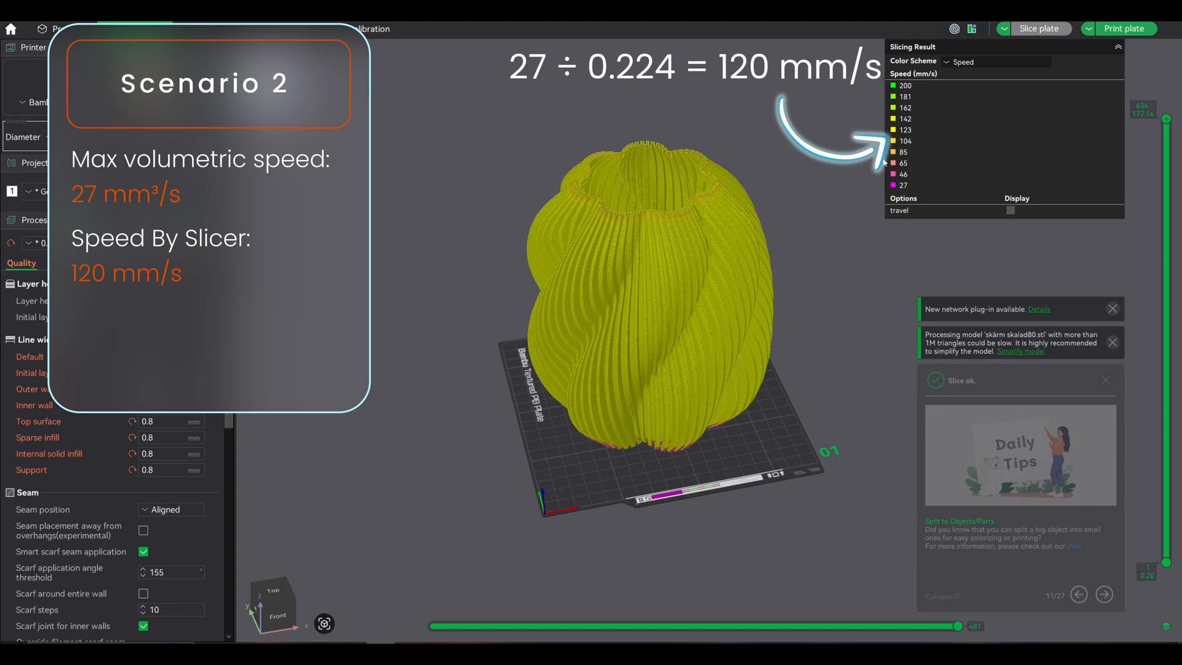
Raise the limit to 44.8 mm³/s, re-slice, and colour the preview by line type
{"action": "left_click", "coordinate": [965, 62]}
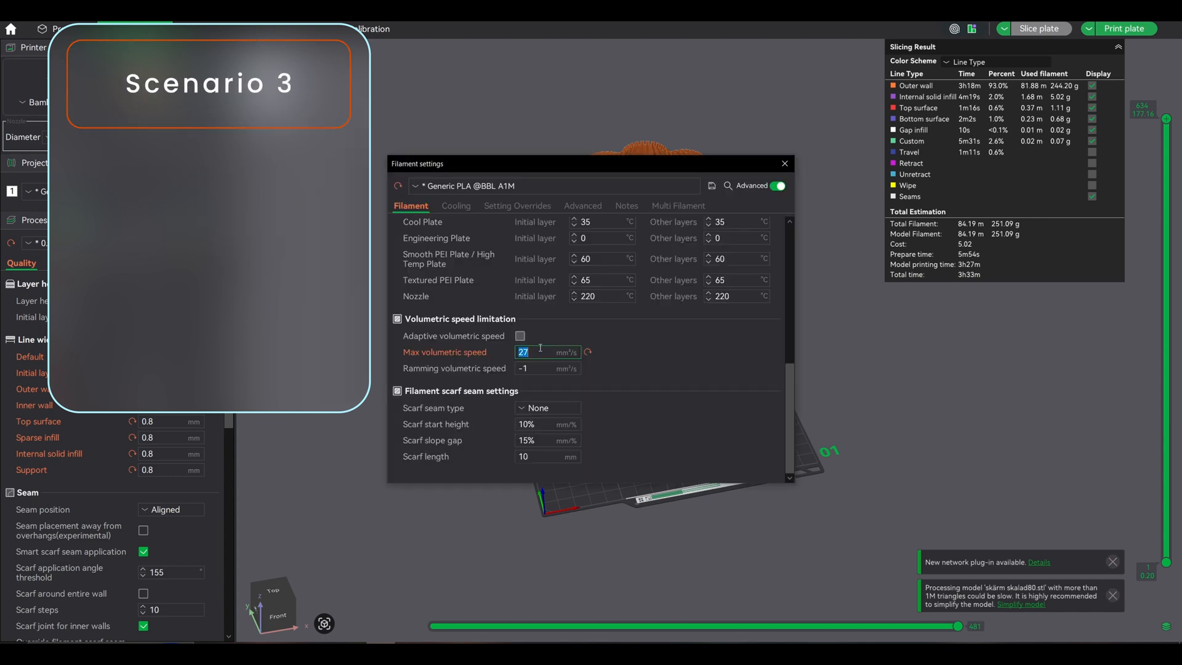
{"action": "type", "text": "44.8"}
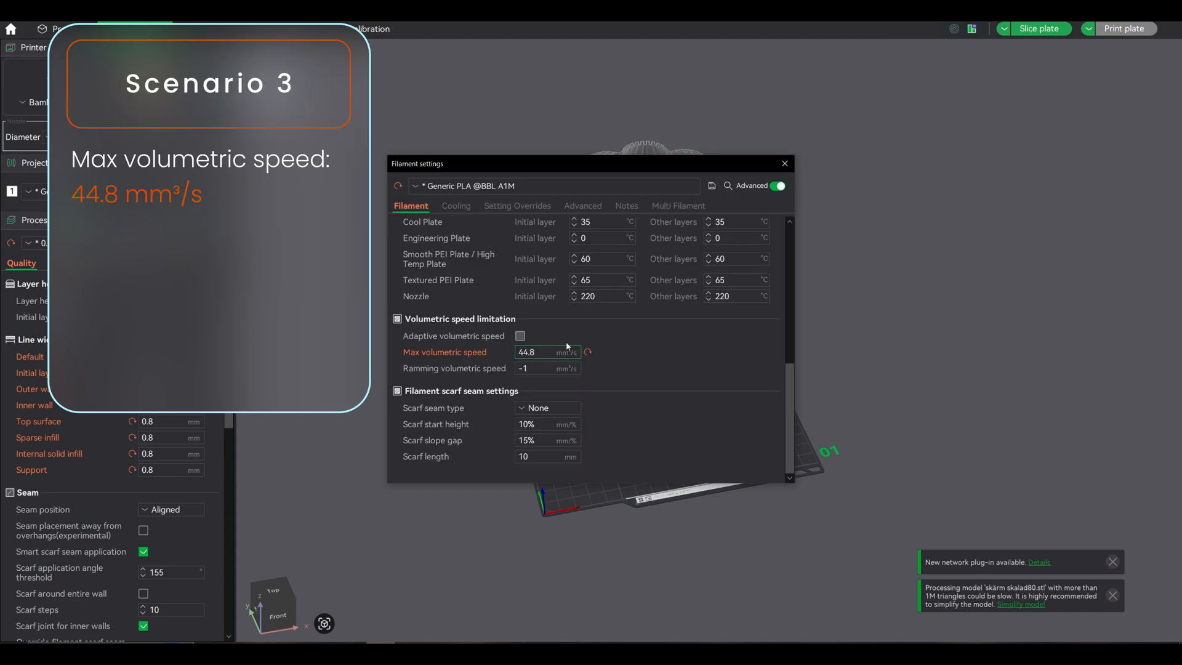
{"action": "left_click", "coordinate": [784, 162]}
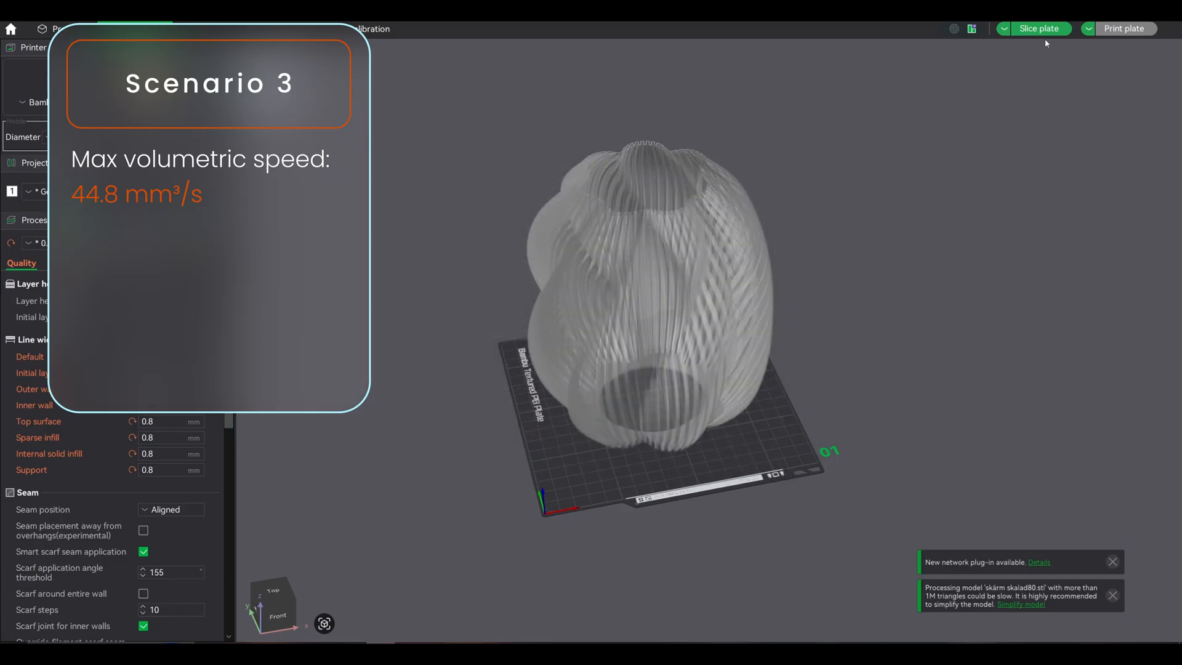
{"action": "left_click", "coordinate": [1038, 29]}
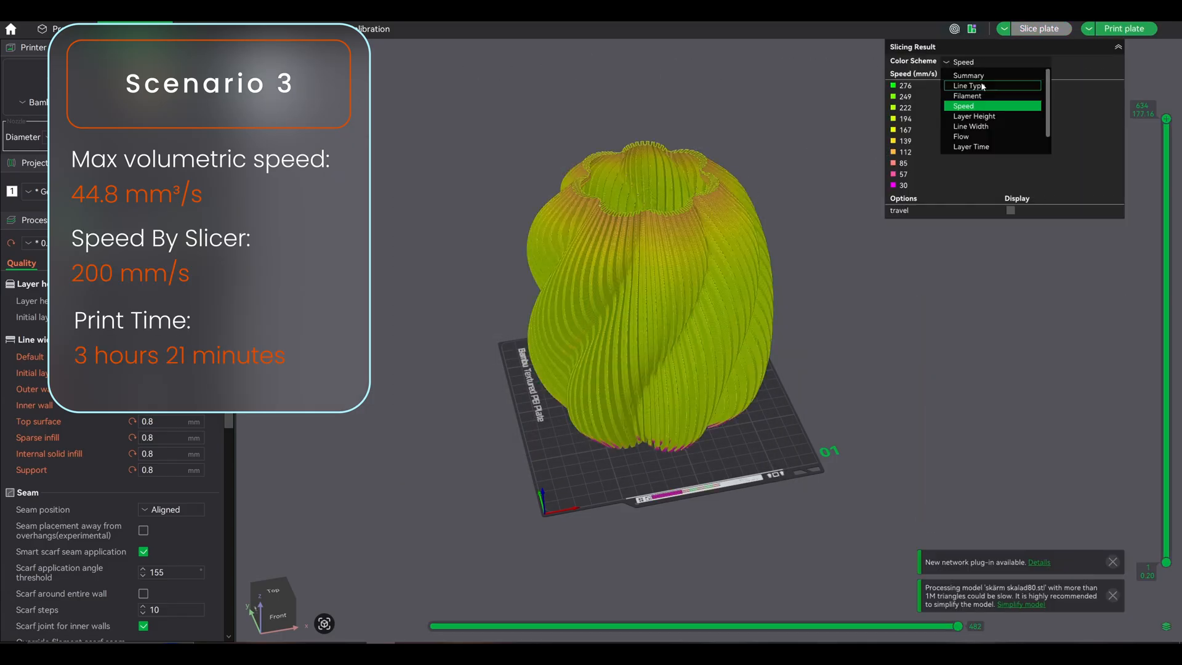
{"action": "left_click", "coordinate": [967, 85]}
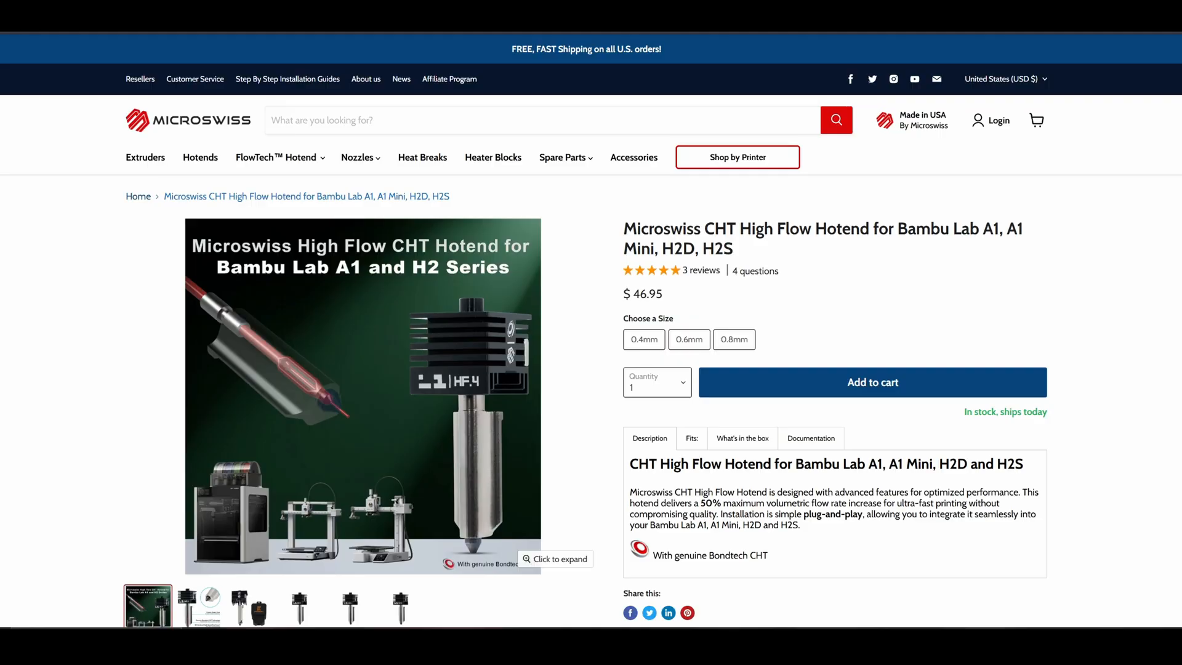
Scroll down the Microswiss CHT High Flow Hotend product page
{"action": "scroll", "scroll_direction": "down", "scroll_amount": 3}
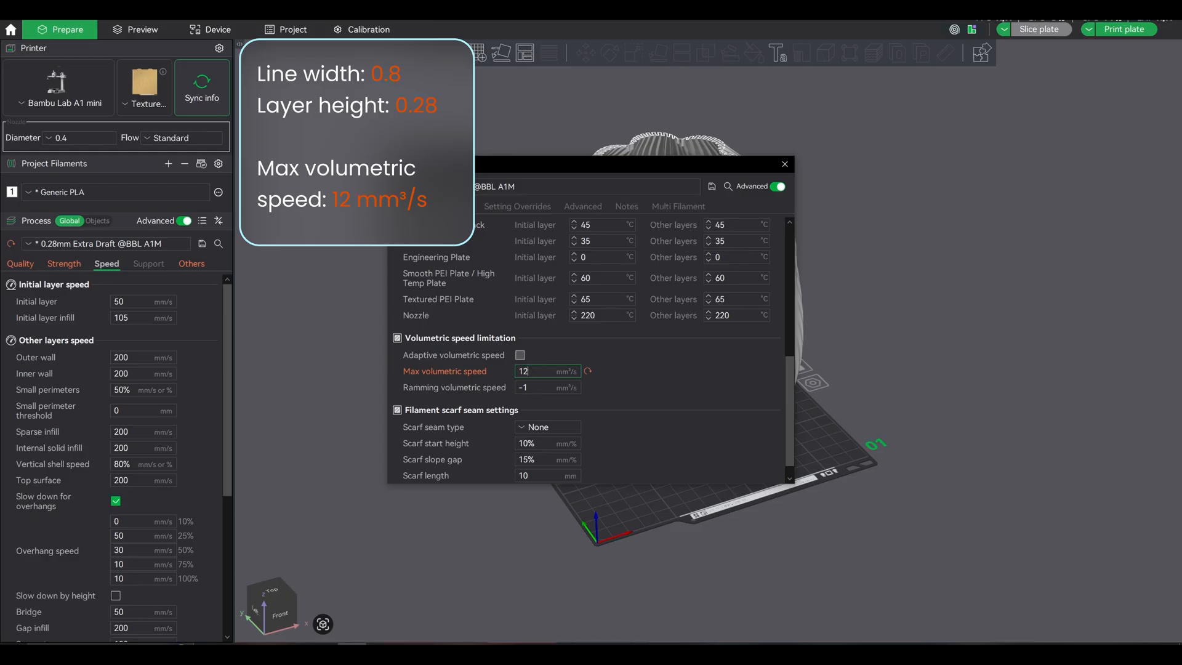
{"action": "mouse_move", "coordinate": [655, 376]}
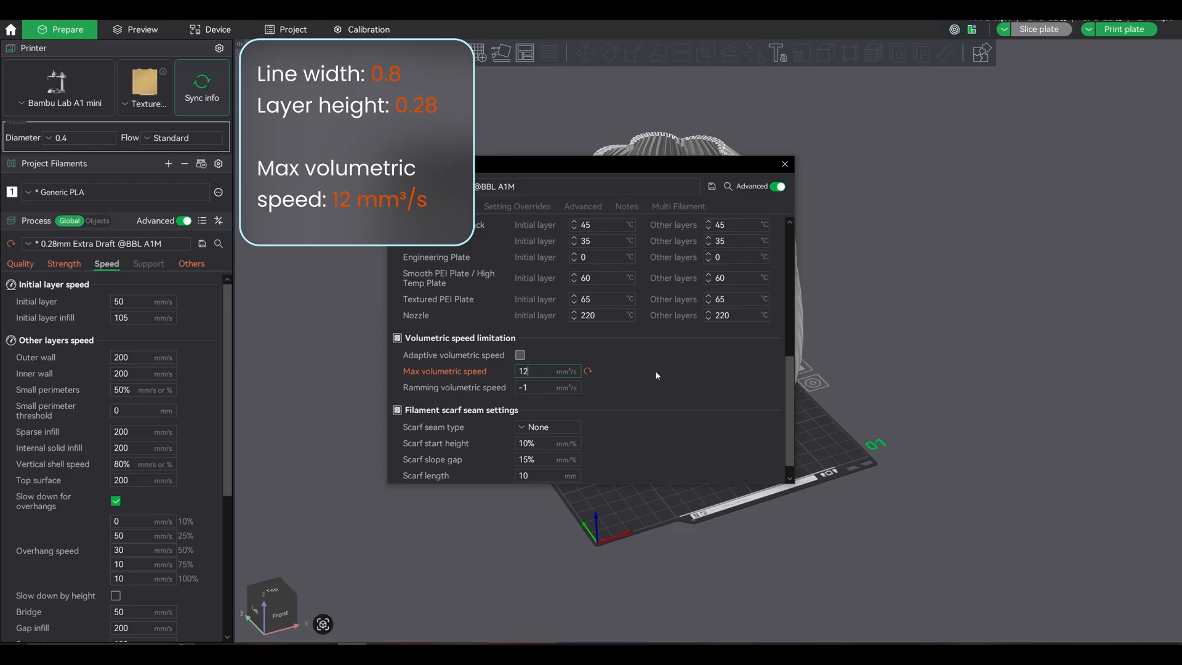
Slice at 12 mm³/s, colour the preview by print speed, then confirm a 27 mm³/s limit
{"action": "left_click", "coordinate": [1037, 29]}
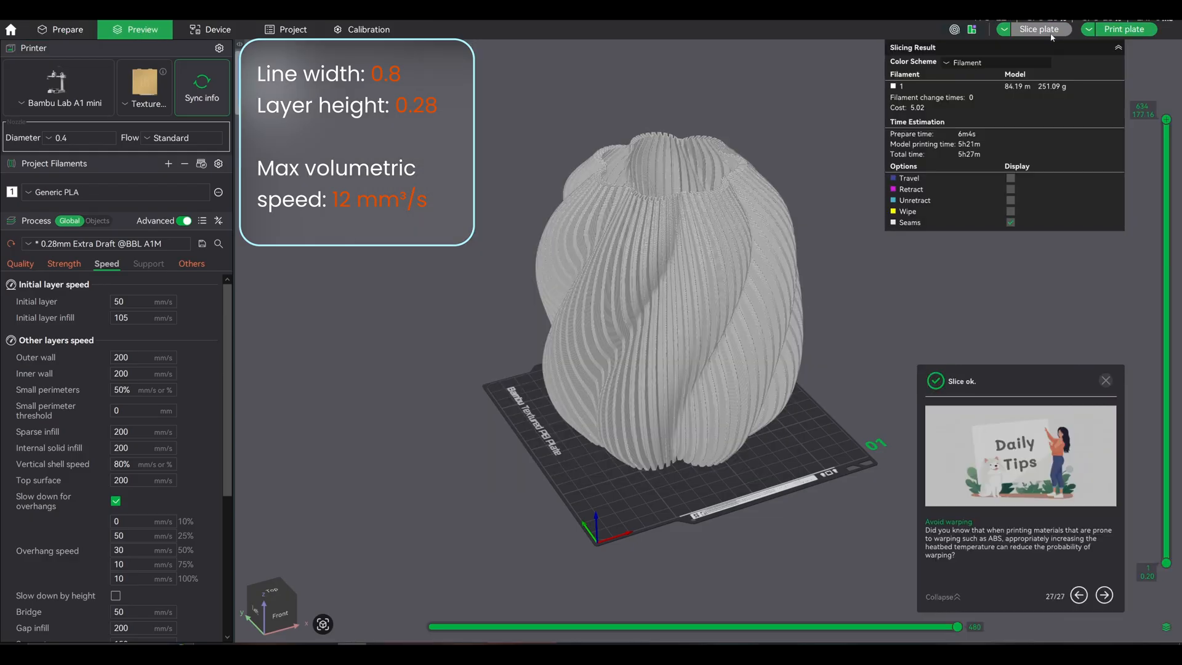
{"action": "left_click", "coordinate": [994, 61]}
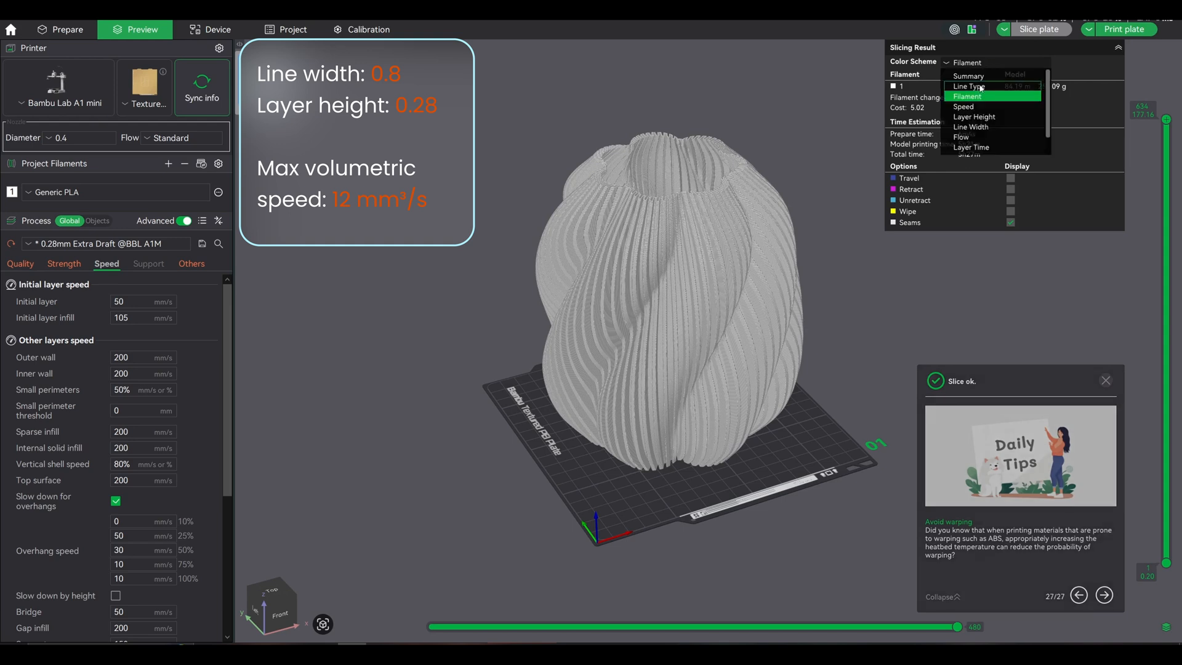
{"action": "left_click", "coordinate": [969, 87]}
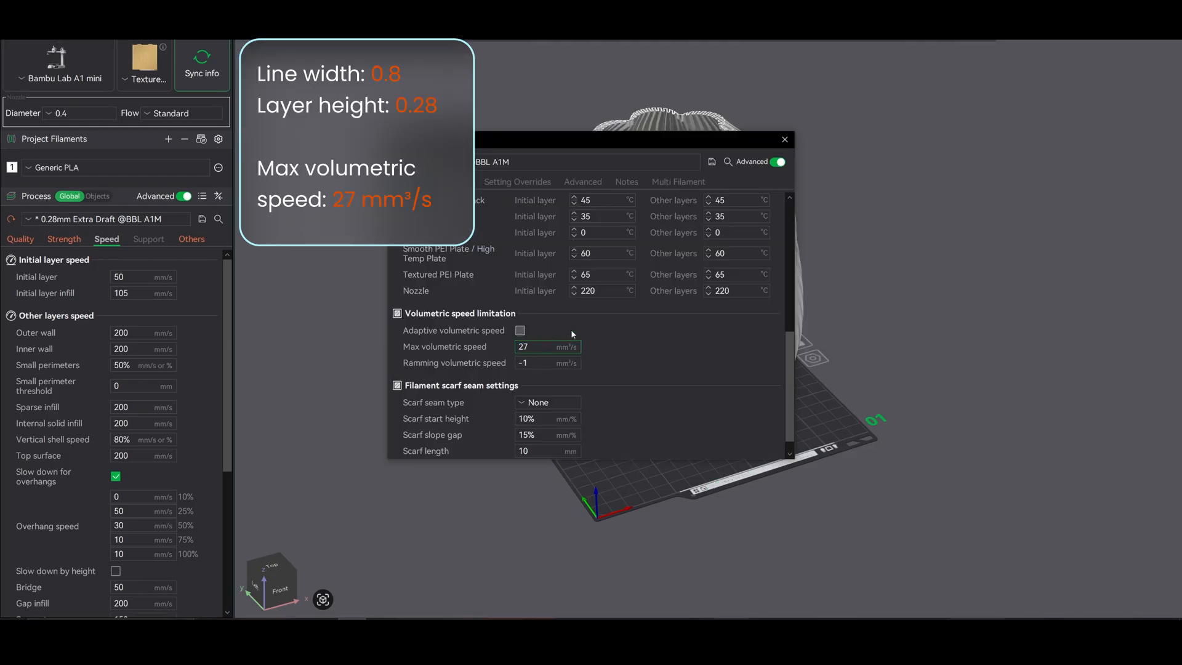
{"action": "left_click", "coordinate": [784, 140]}
{"action": "type", "text": "3"}
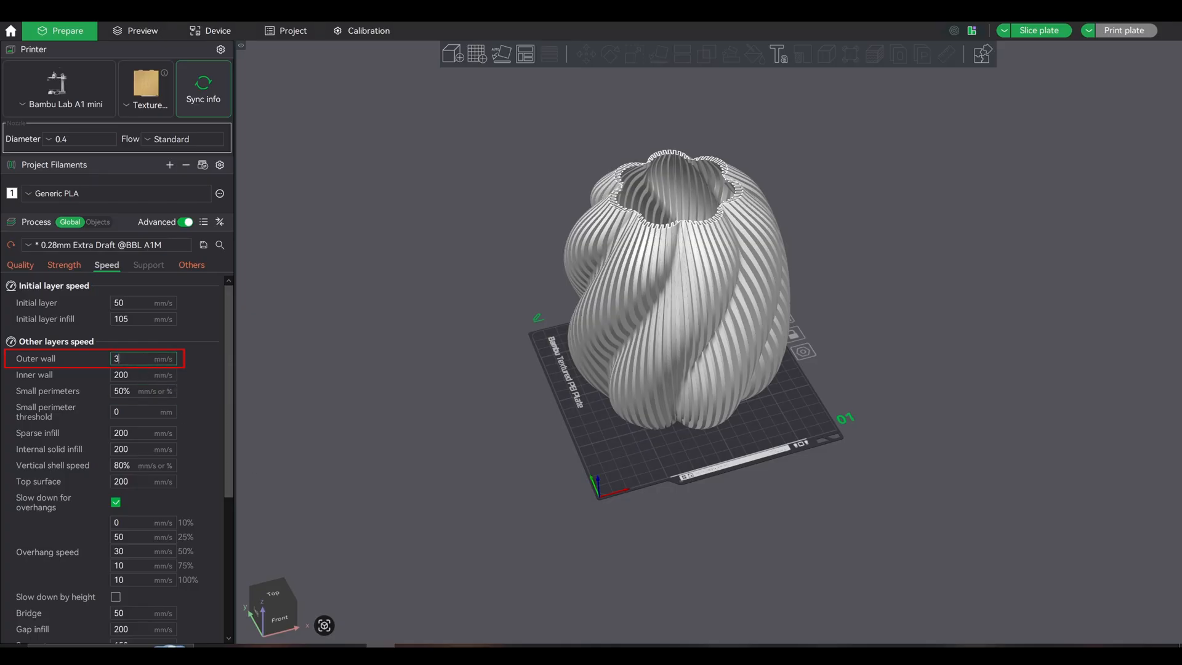
Enter 300 mm/s outer wall speed, re-slice, and colour the preview by print speed
{"action": "type", "text": "00"}
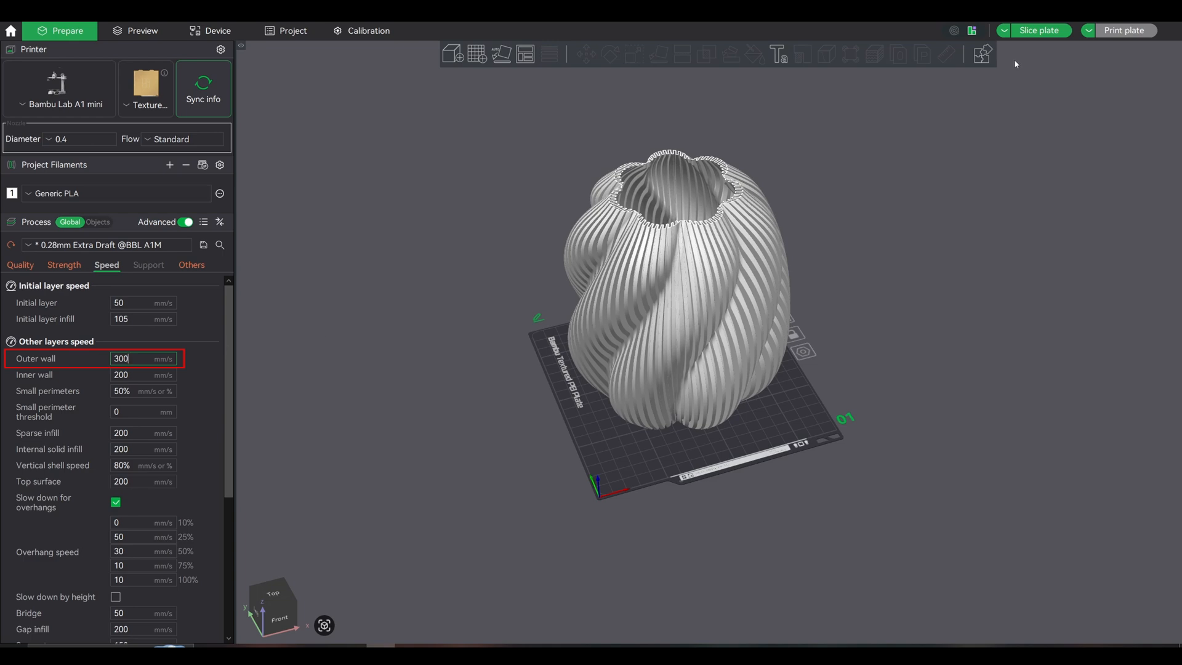
{"action": "left_click", "coordinate": [1040, 30]}
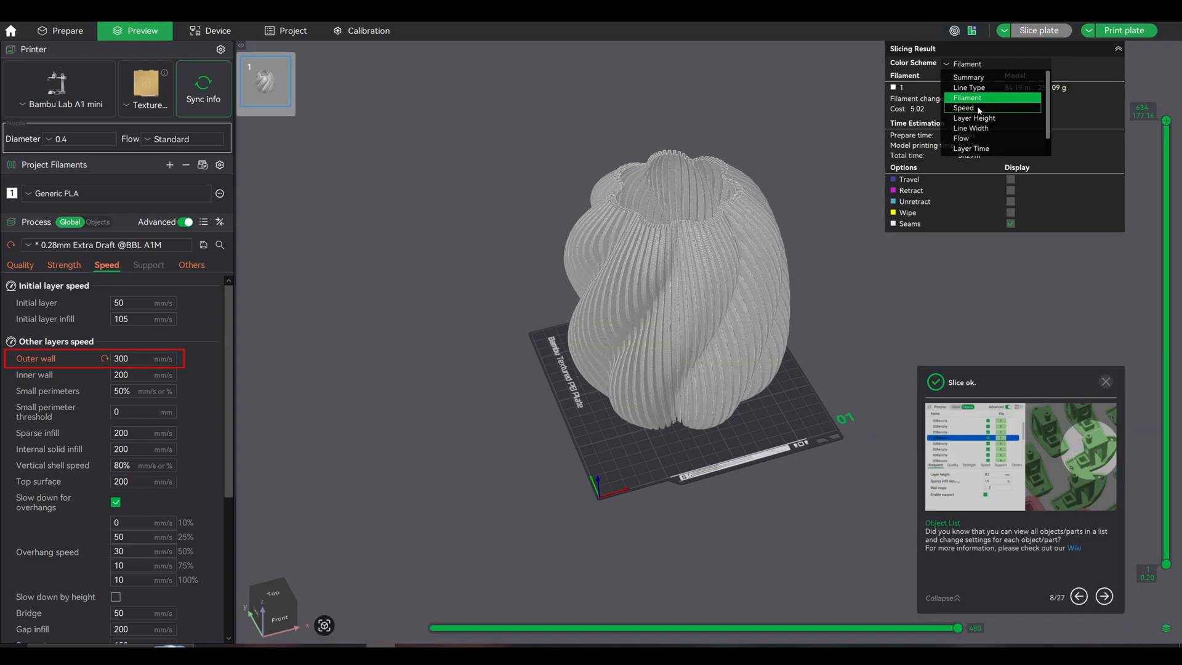
{"action": "left_click", "coordinate": [963, 108]}
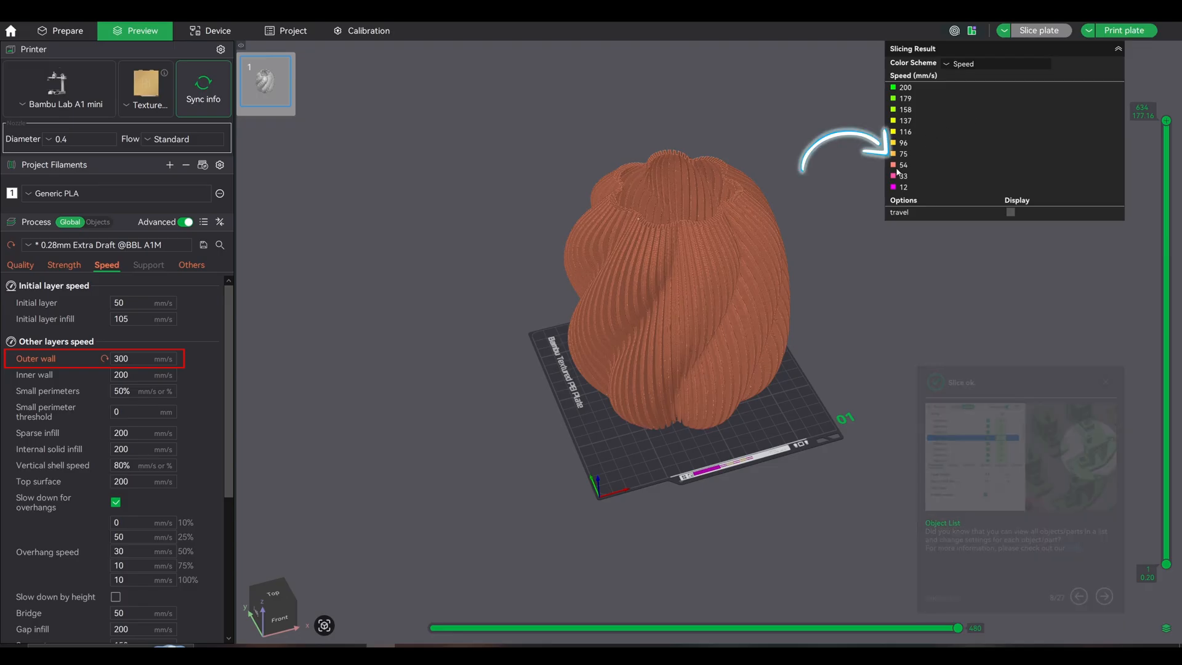
{"action": "left_click", "coordinate": [20, 264]}
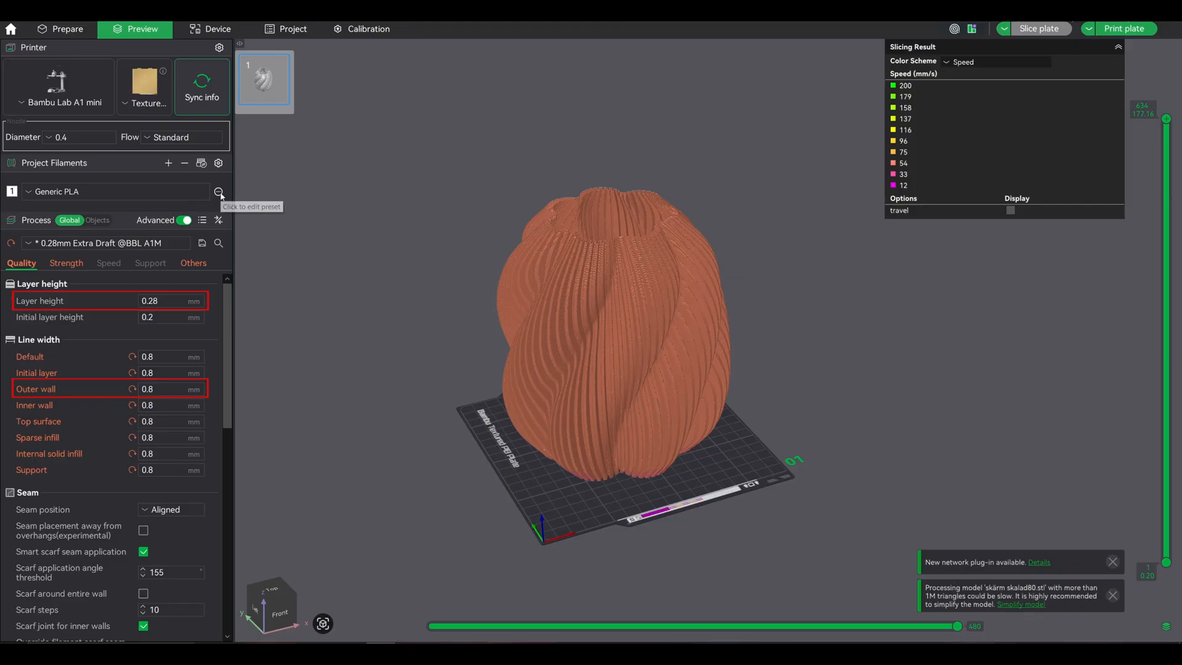
Open the Generic PLA preset's edit dialog from Project Filaments
{"action": "left_click", "coordinate": [219, 191]}
{"action": "type", "text": "0.65"}
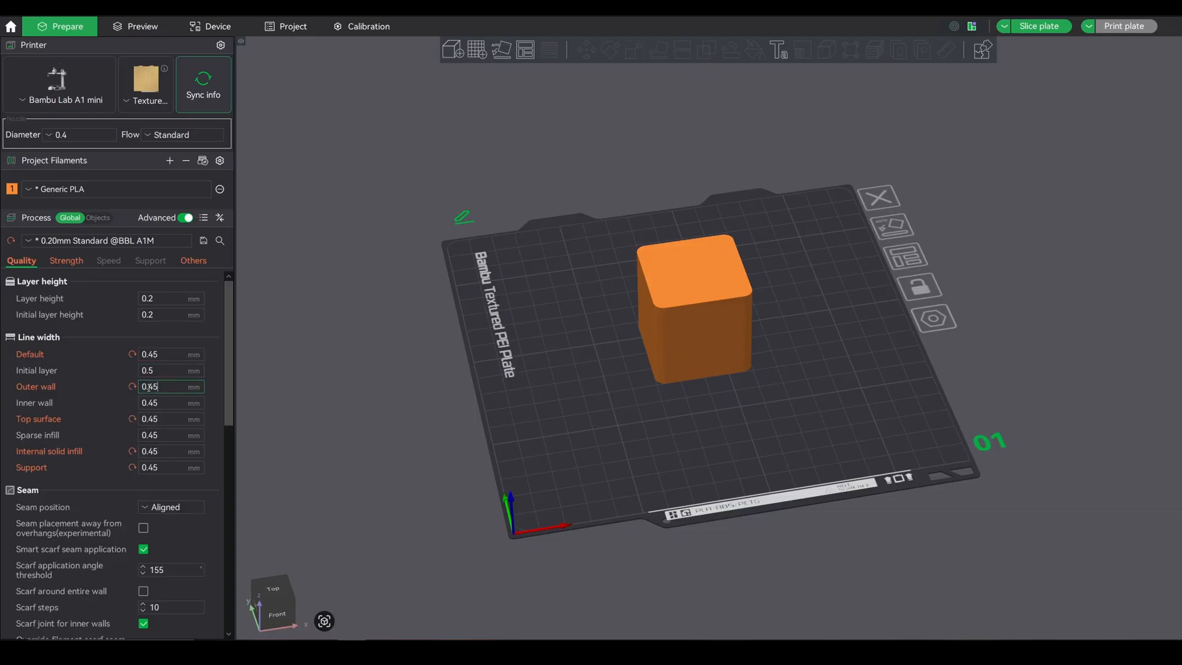
{"action": "left_click", "coordinate": [170, 298]}
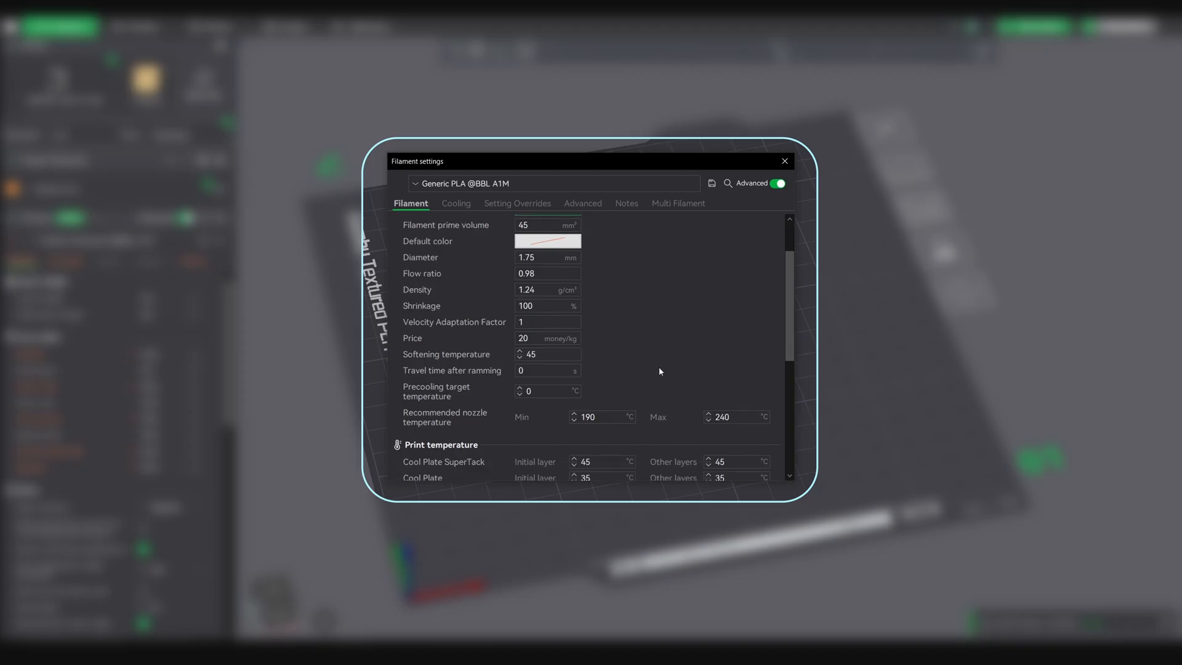
Scroll to Volumetric speed limitation and replace the max volumetric speed with 18 mm³/s
{"action": "scroll", "scroll_direction": "down", "scroll_amount": 3}
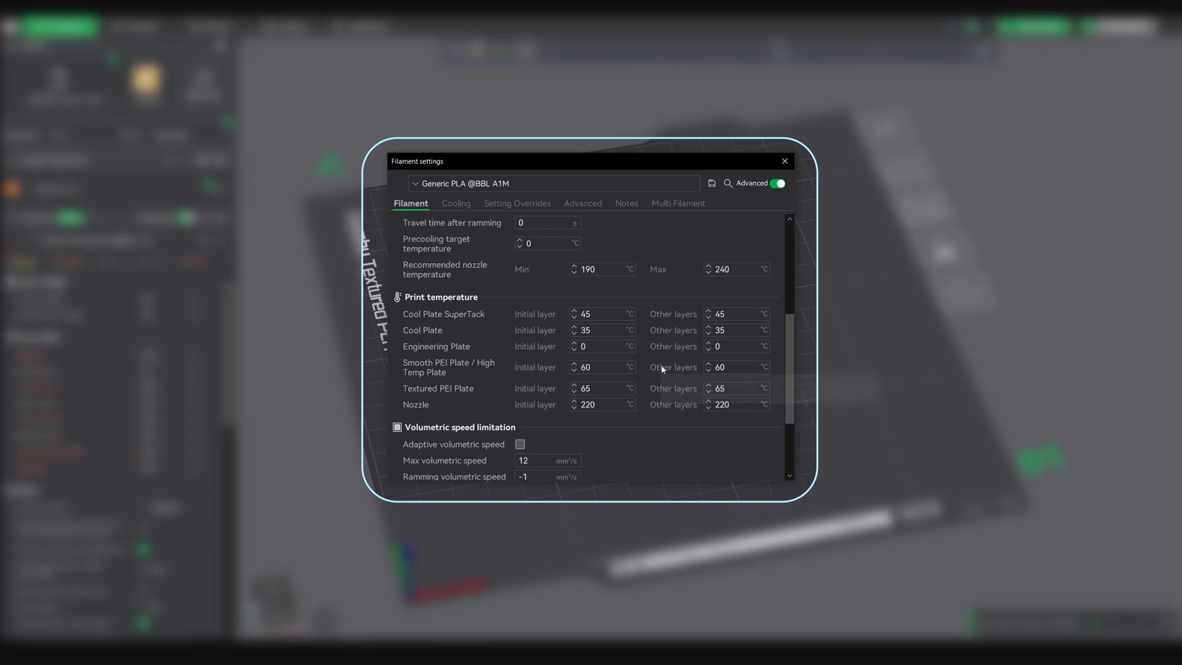
{"action": "scroll", "scroll_direction": "down", "scroll_amount": 3}
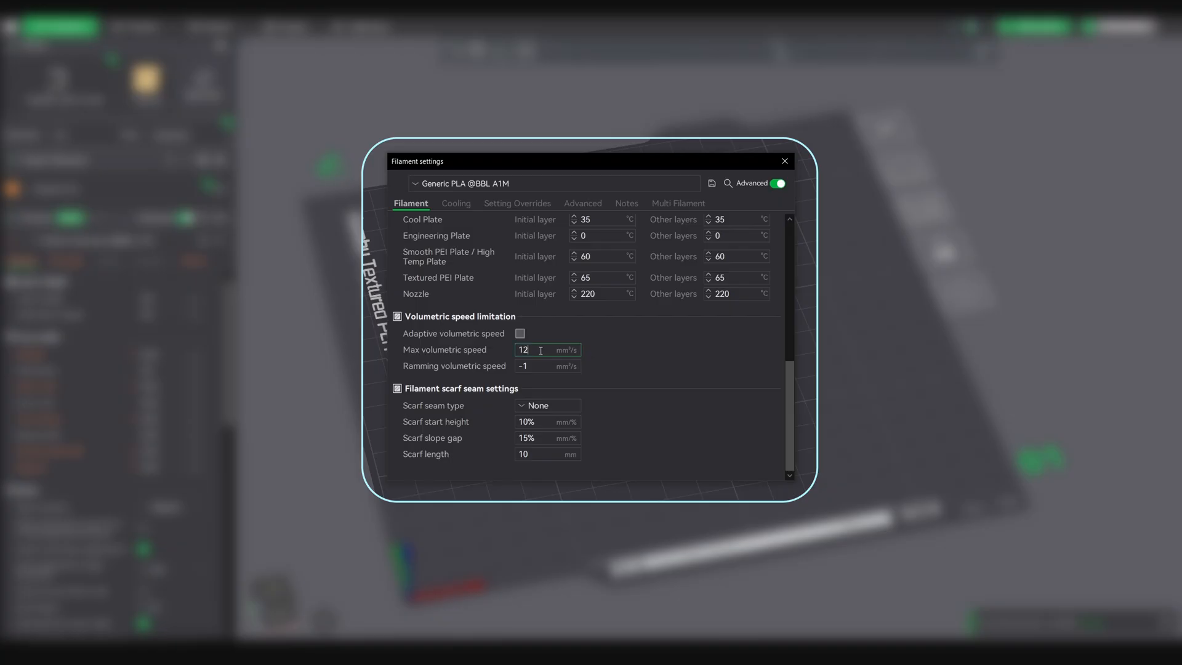
{"action": "double_click", "coordinate": [524, 349]}
{"action": "type", "text": "18"}
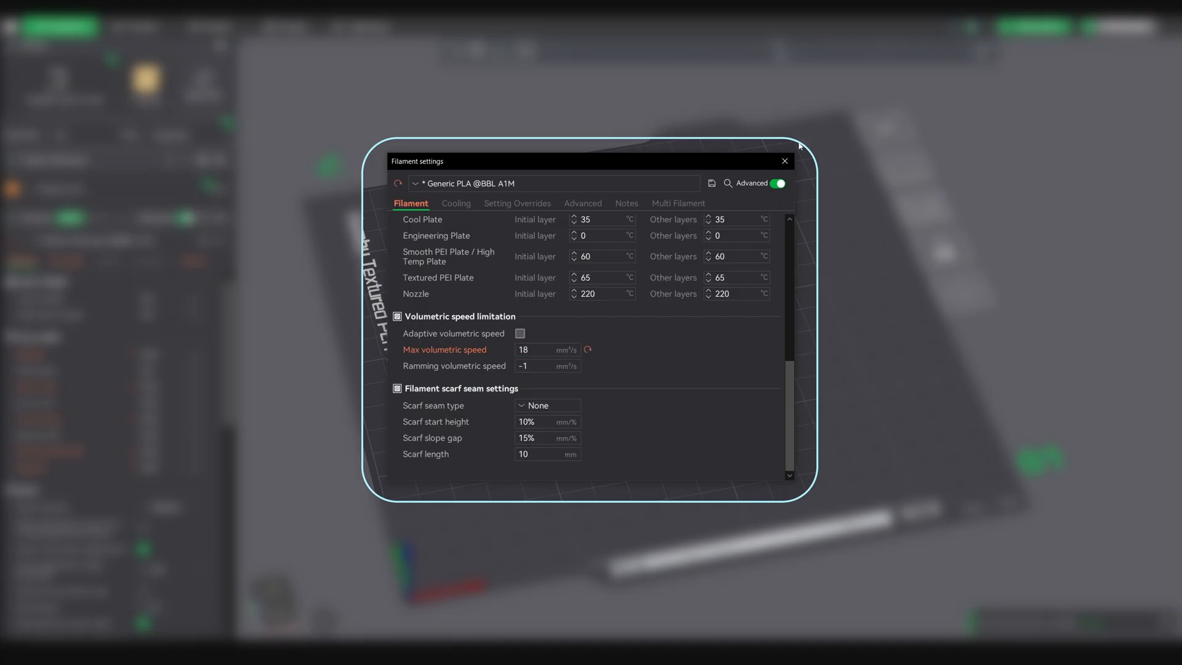
{"action": "left_click", "coordinate": [783, 160]}
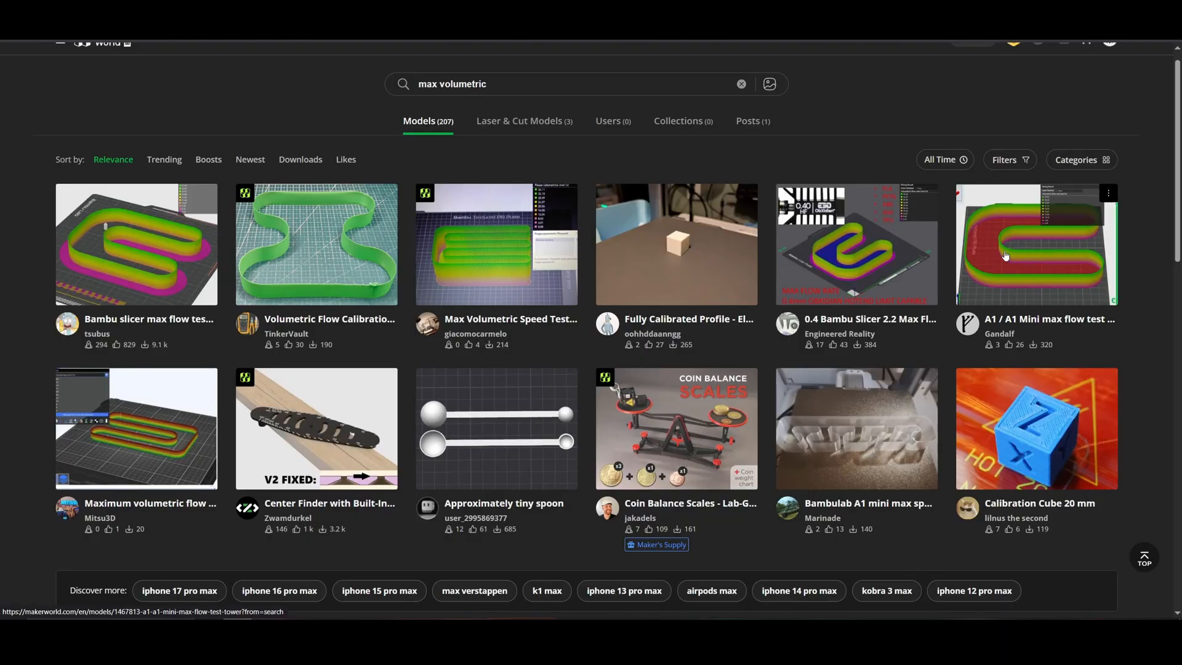
Open the A1 / A1 Mini max flow test tower model from the MakerWorld results
{"action": "left_click", "coordinate": [1035, 244]}
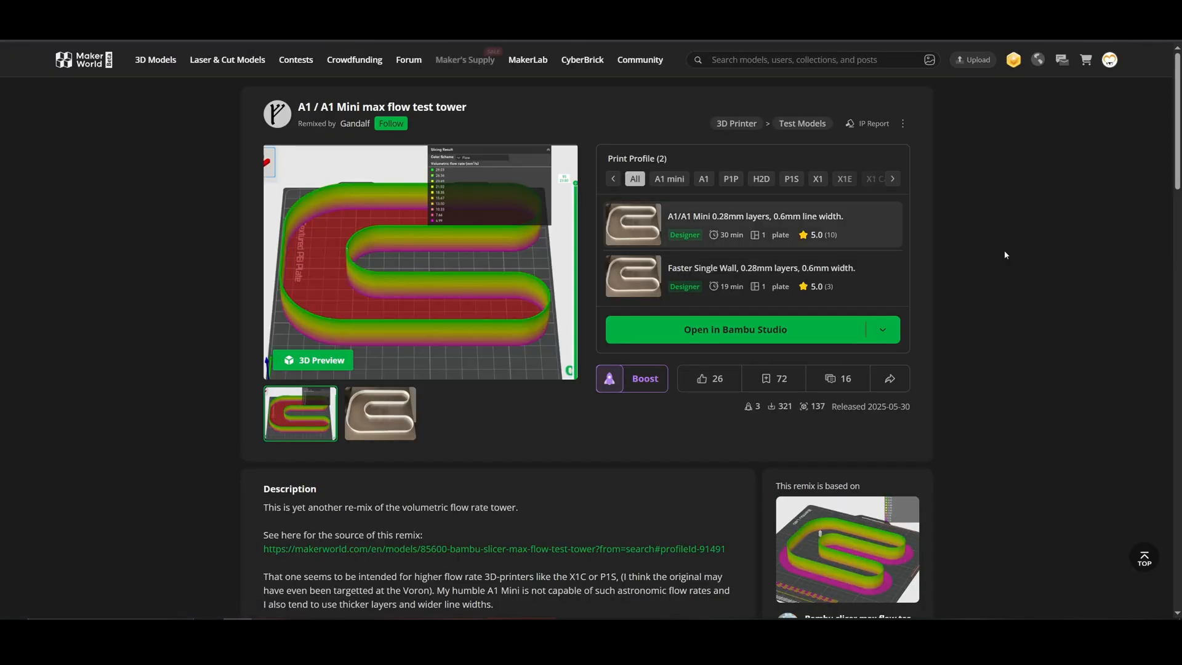
{"action": "left_click", "coordinate": [734, 329]}
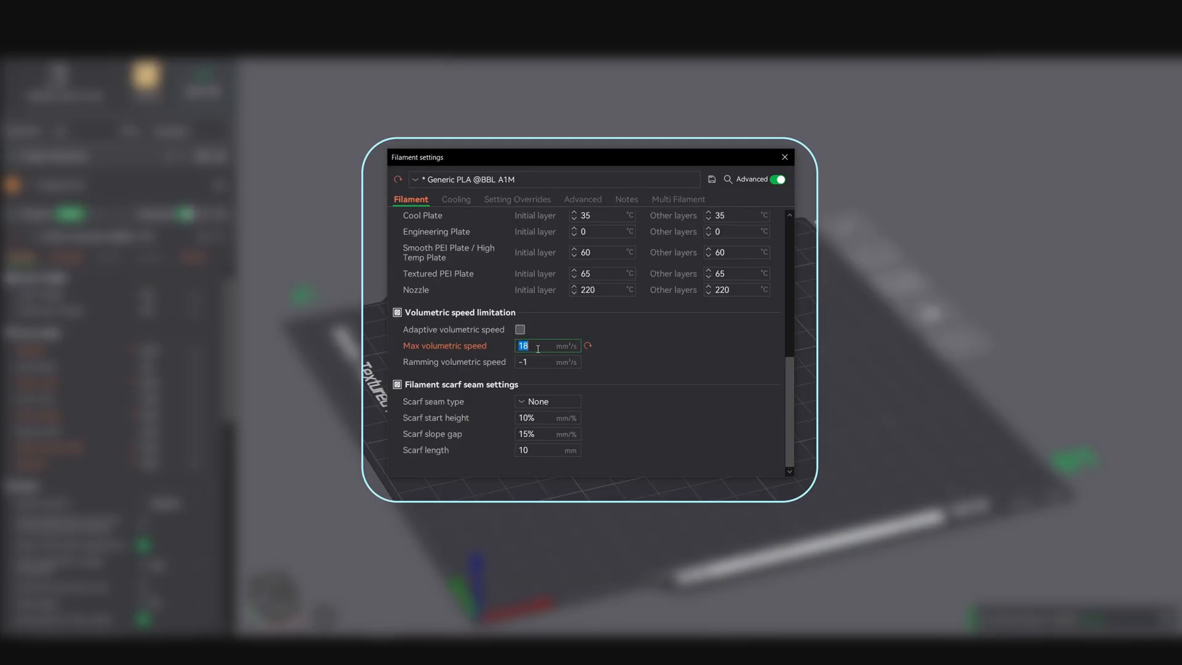
Commit 24 mm³/s as the max volumetric speed and close Filament settings
{"action": "type", "text": "24"}
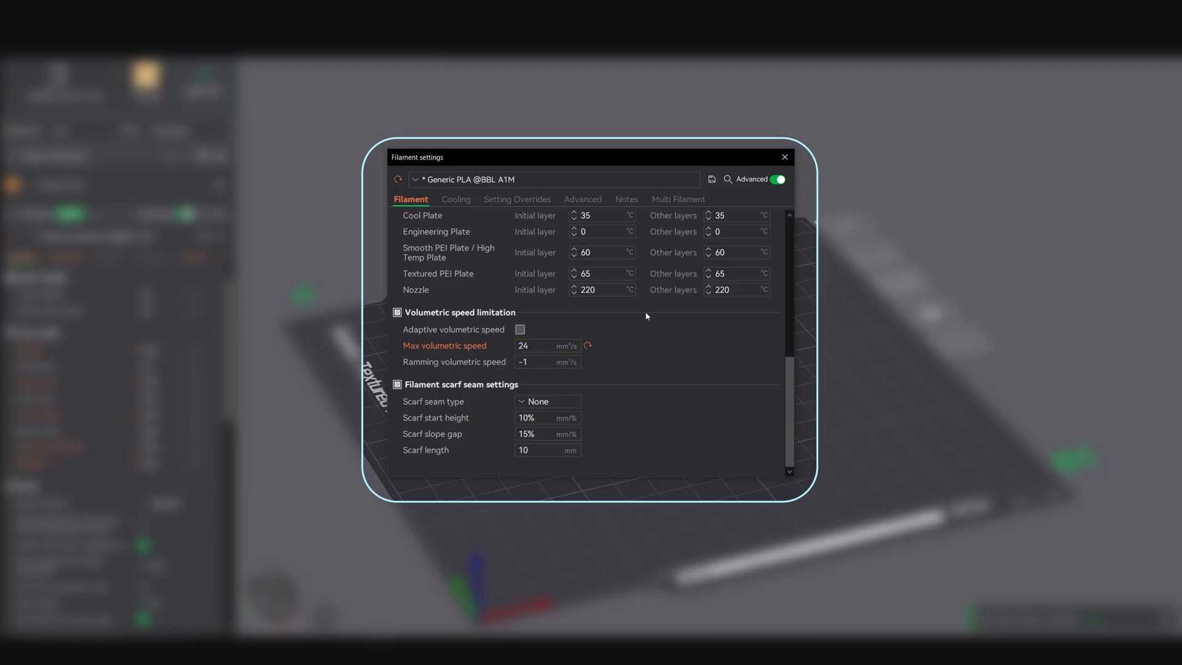
{"action": "left_click", "coordinate": [783, 157]}
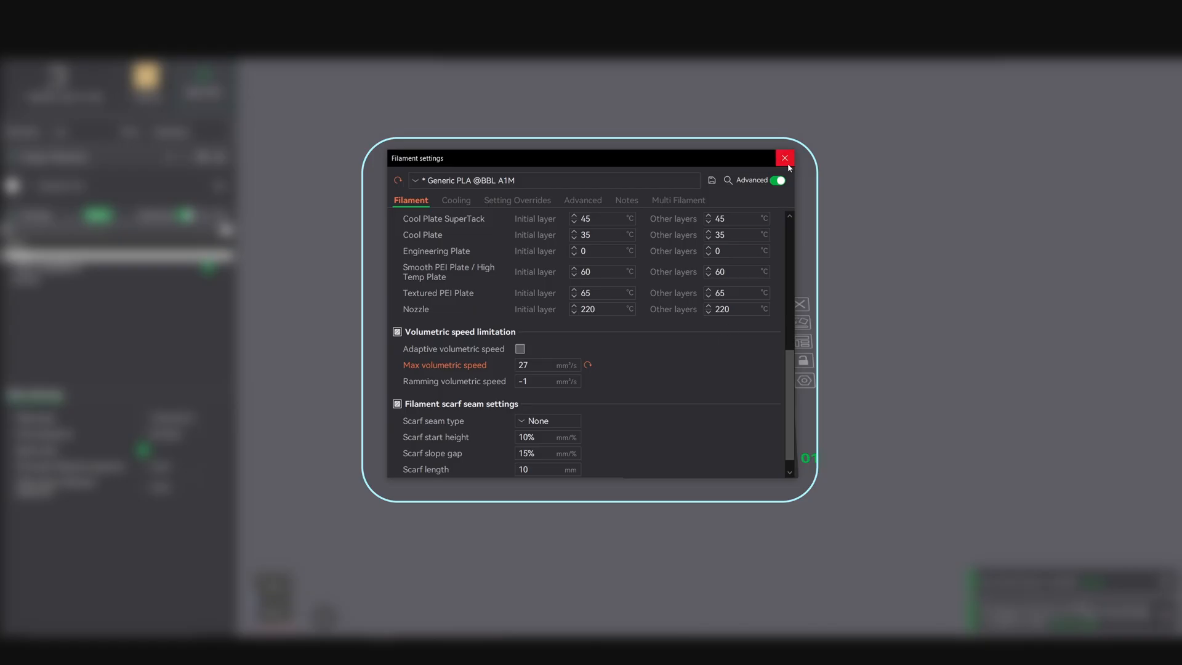
{"action": "left_click", "coordinate": [711, 180]}
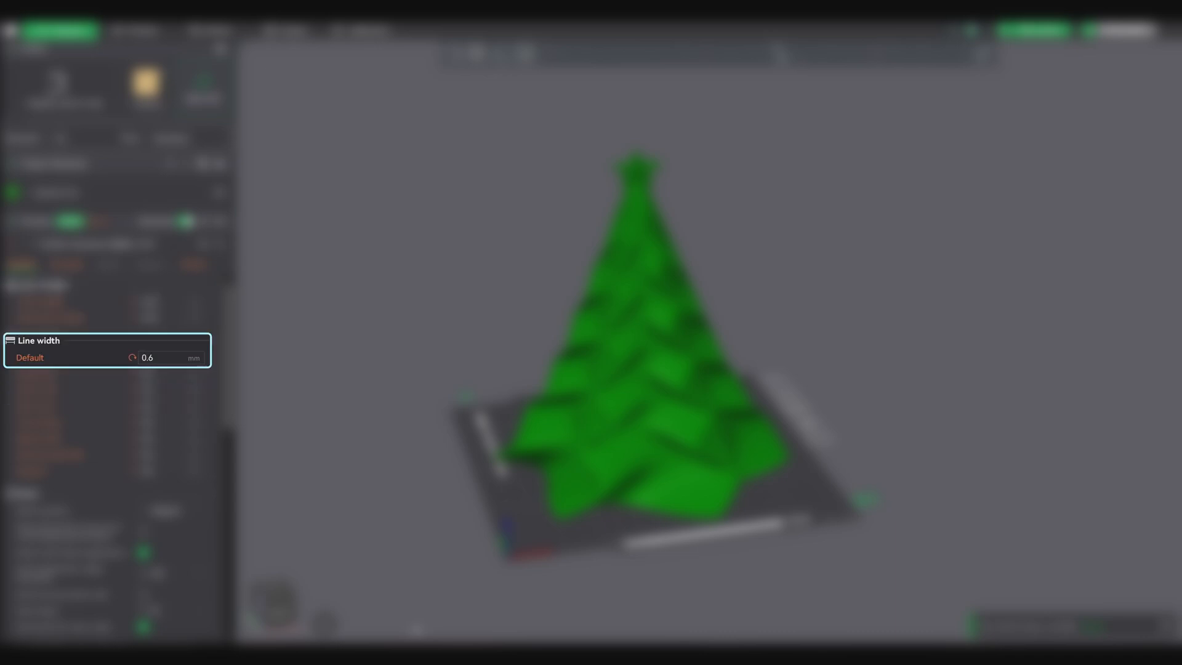
Edit the Generic PLA filament preset through its options menu and change its max volumetric speed
{"action": "left_click", "coordinate": [637, 340]}
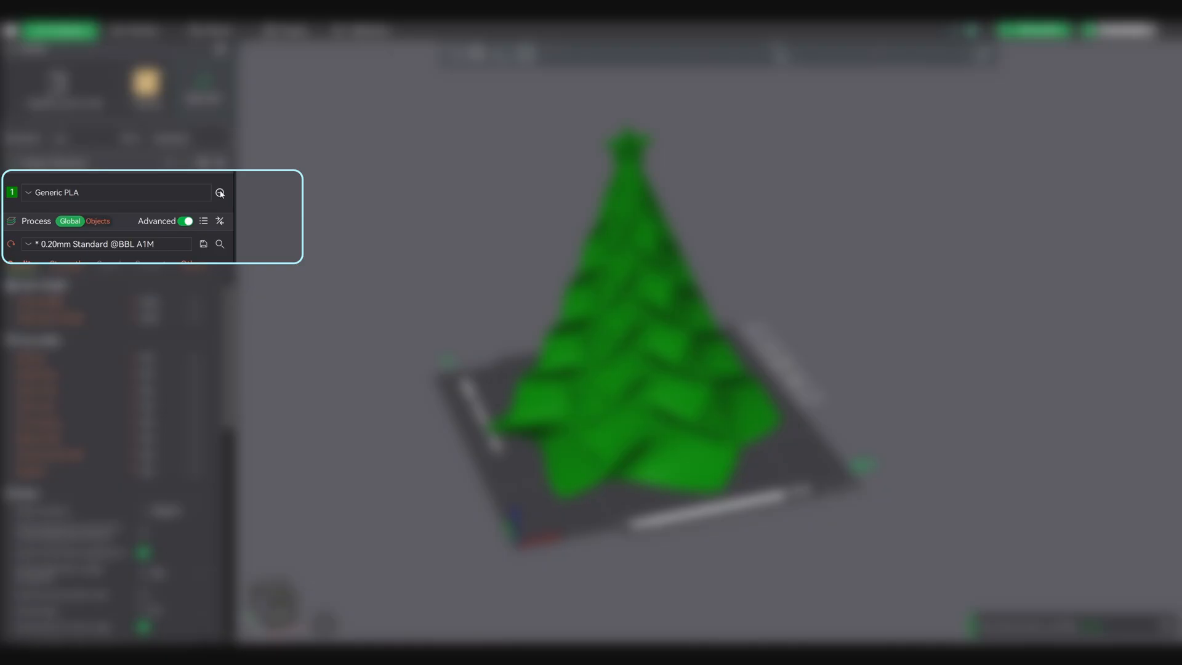
{"action": "left_click", "coordinate": [219, 193]}
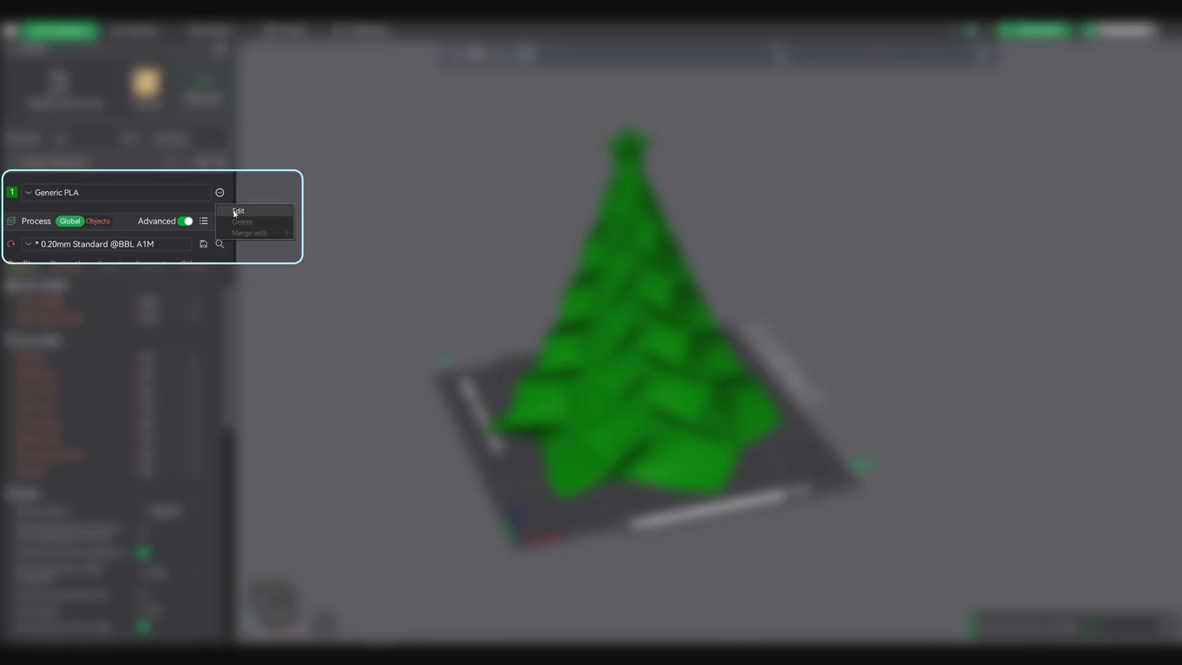
{"action": "left_click", "coordinate": [238, 211]}
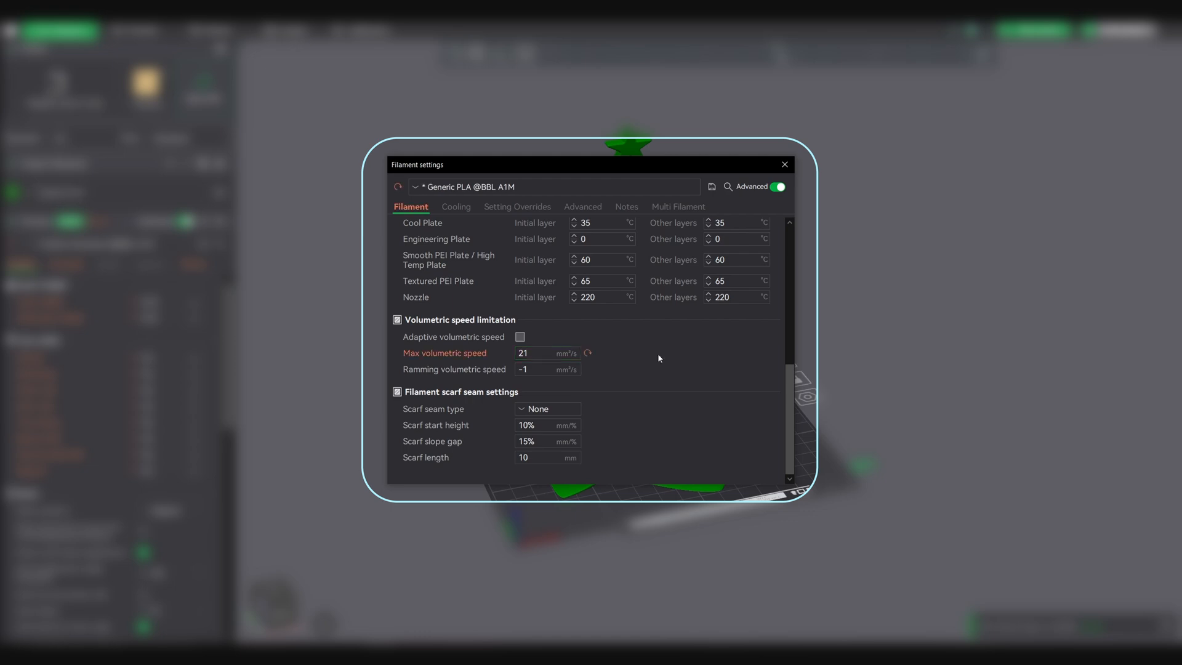
{"action": "left_click", "coordinate": [709, 186]}
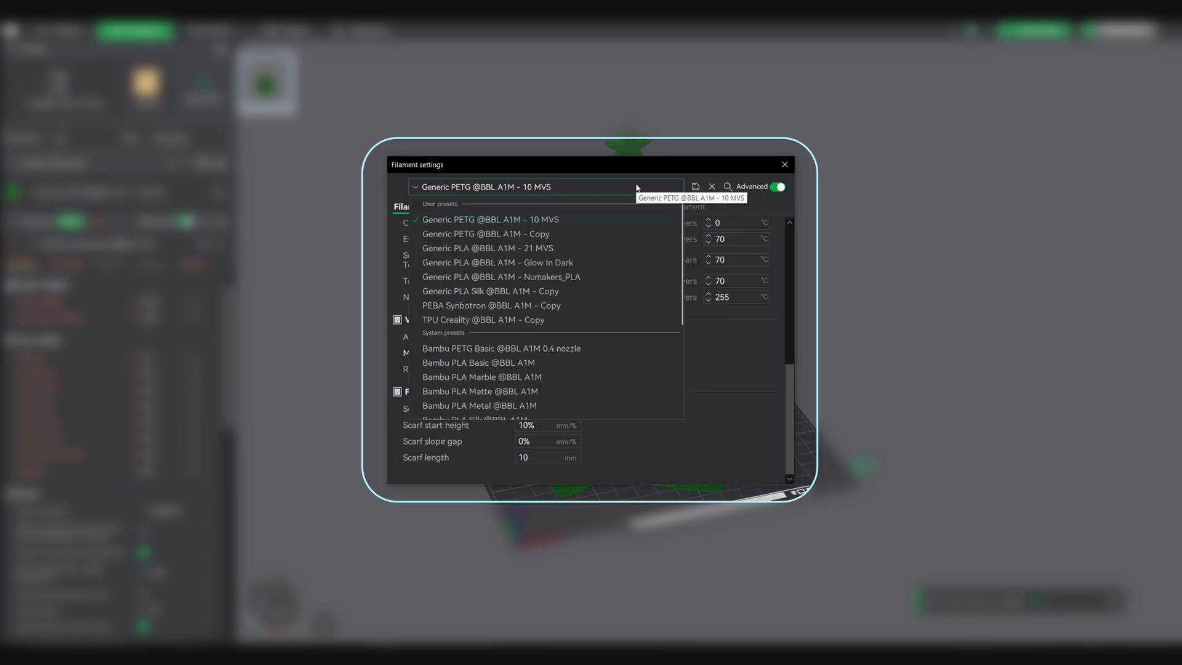
{"action": "left_click", "coordinate": [783, 165]}
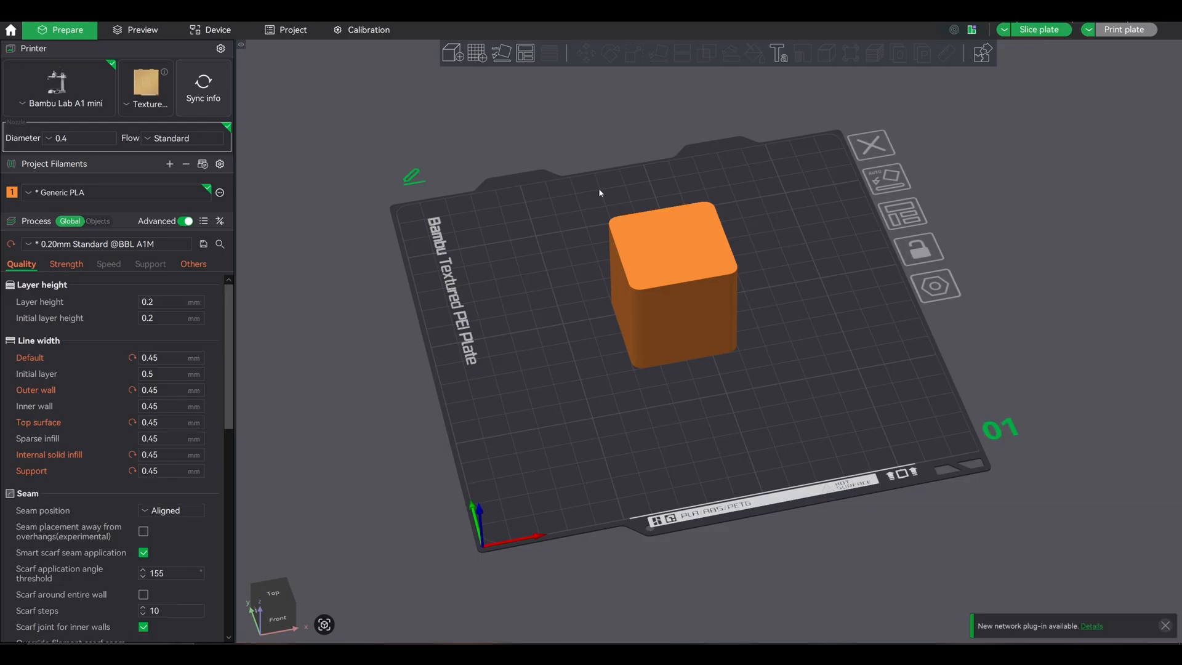
Start a manual Flow Rate calibration from the Calibration pages, then return to the plate
{"action": "left_click", "coordinate": [368, 30]}
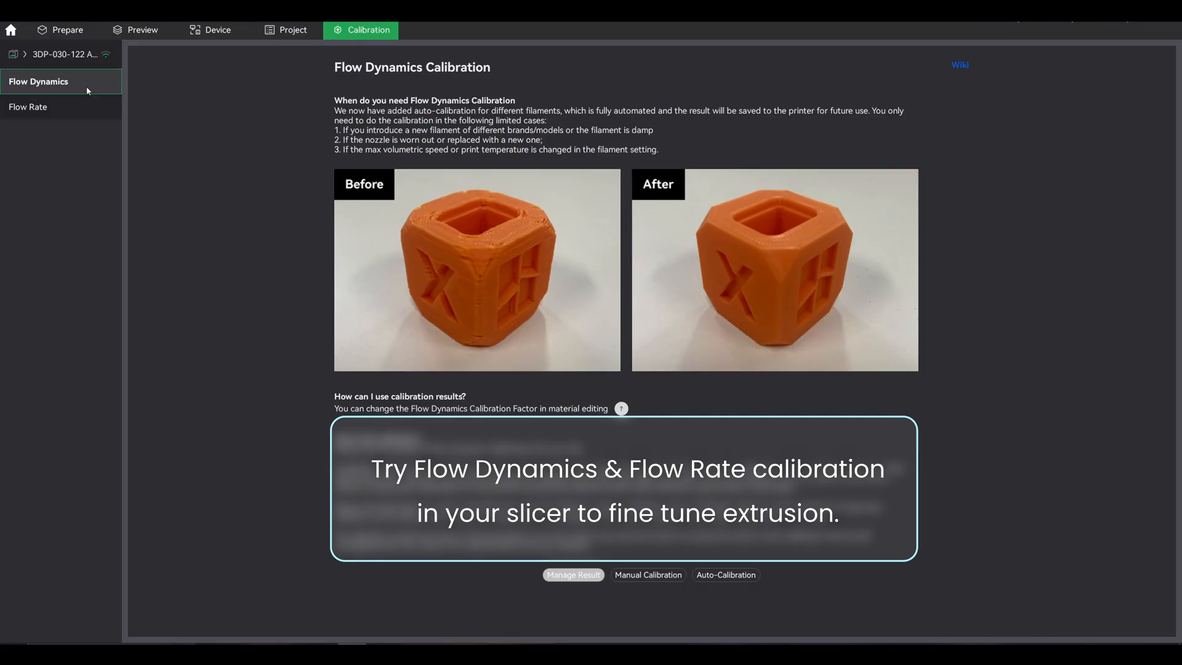
{"action": "left_click", "coordinate": [29, 107]}
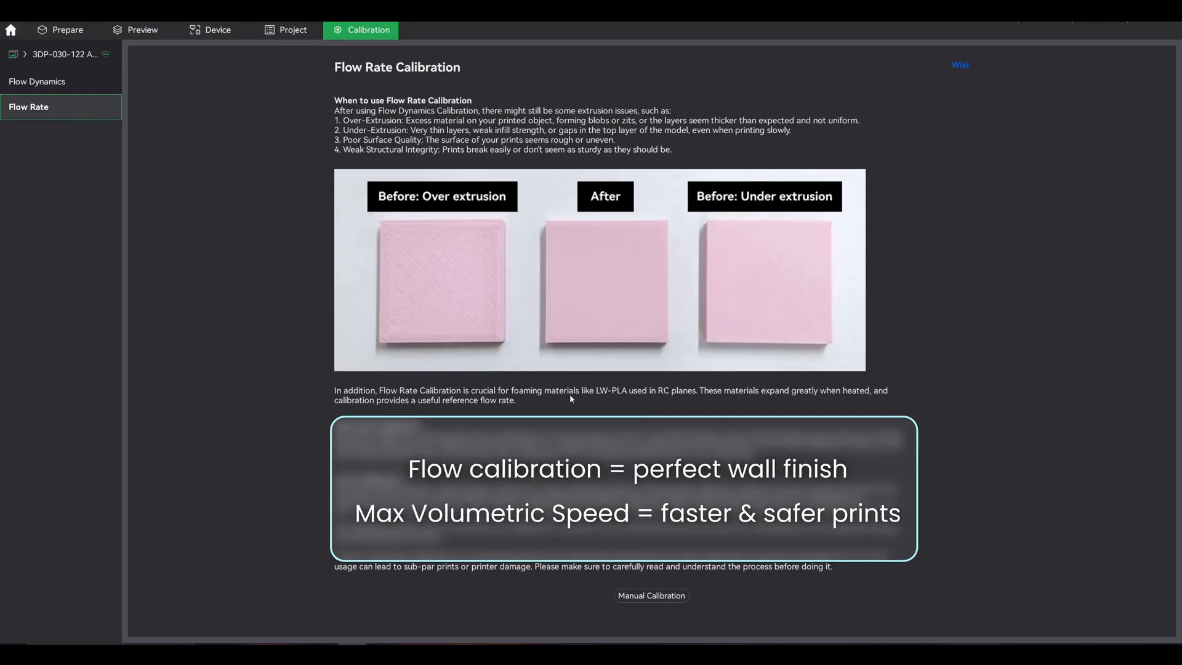
{"action": "mouse_move", "coordinate": [651, 595]}
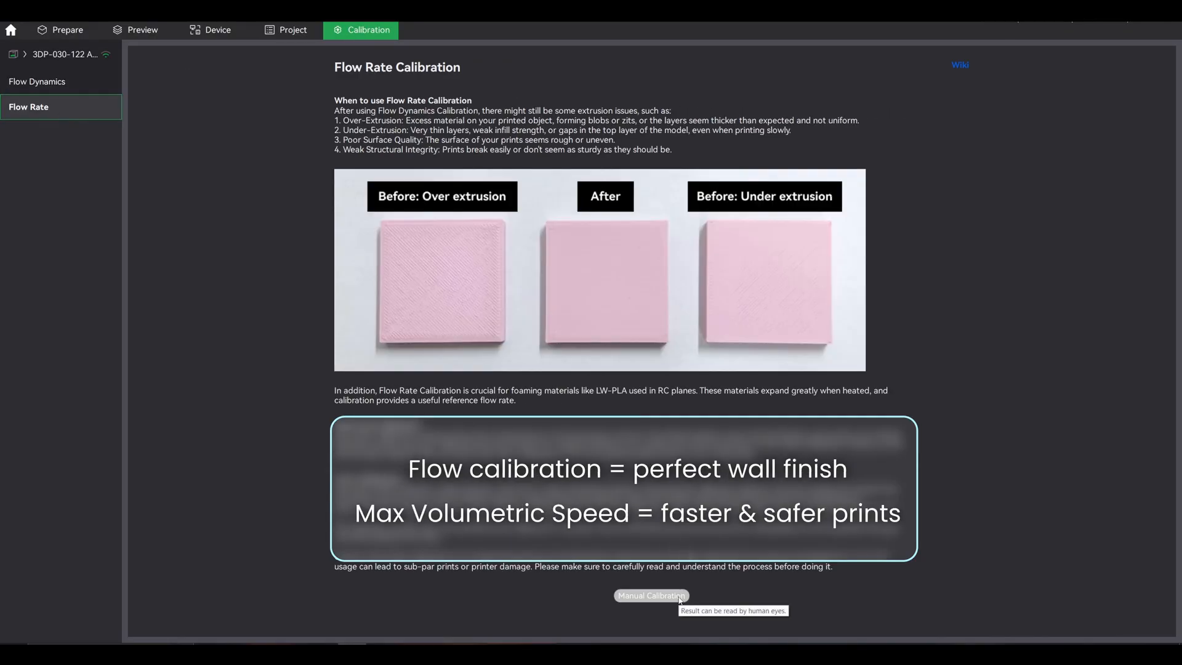
{"action": "left_click", "coordinate": [650, 596]}
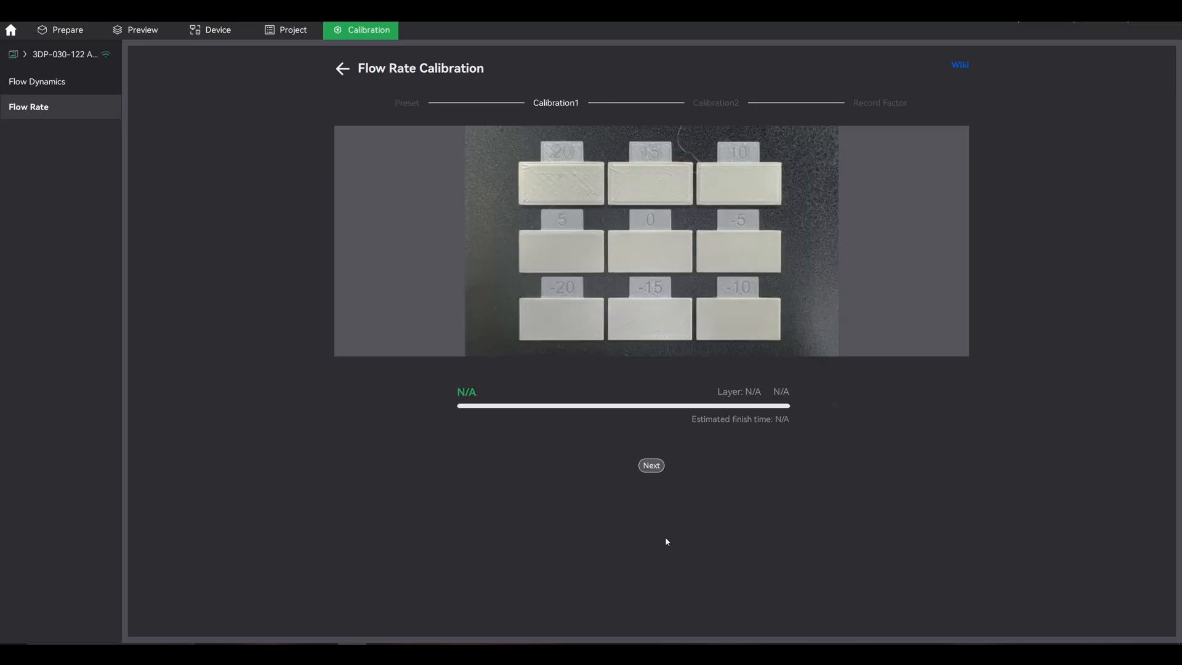
{"action": "left_click", "coordinate": [68, 32]}
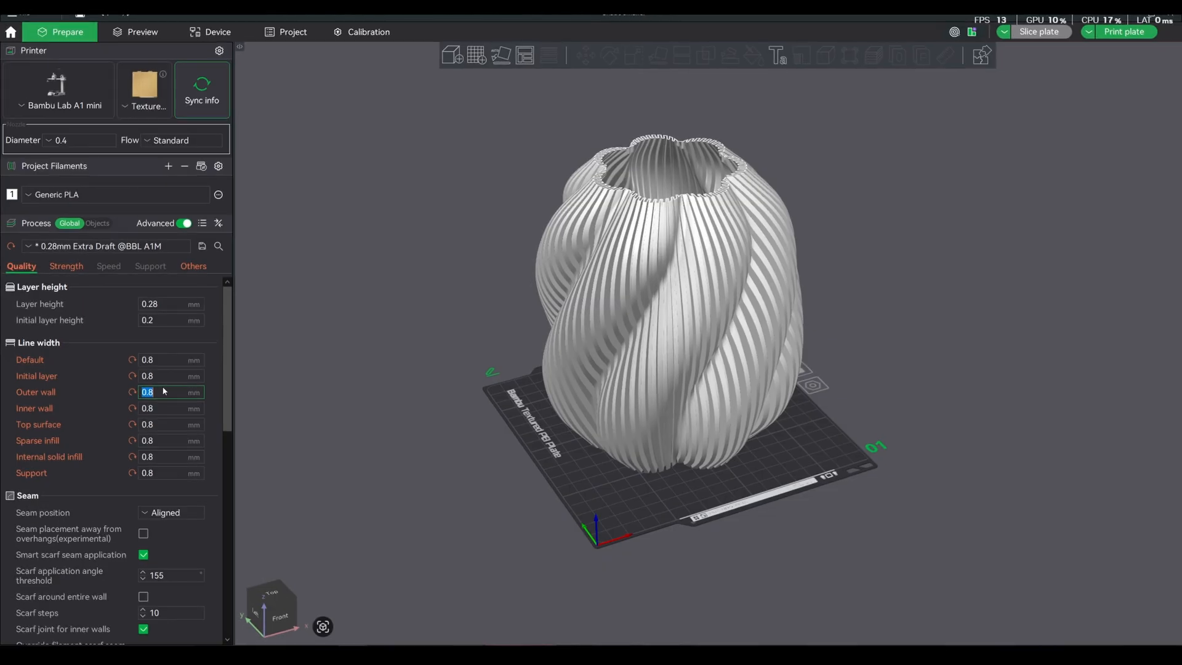
Set 0.8 mm line widths, slice, then re-slice with 44.8 mm³/s max volumetric speed
{"action": "left_click", "coordinate": [107, 265]}
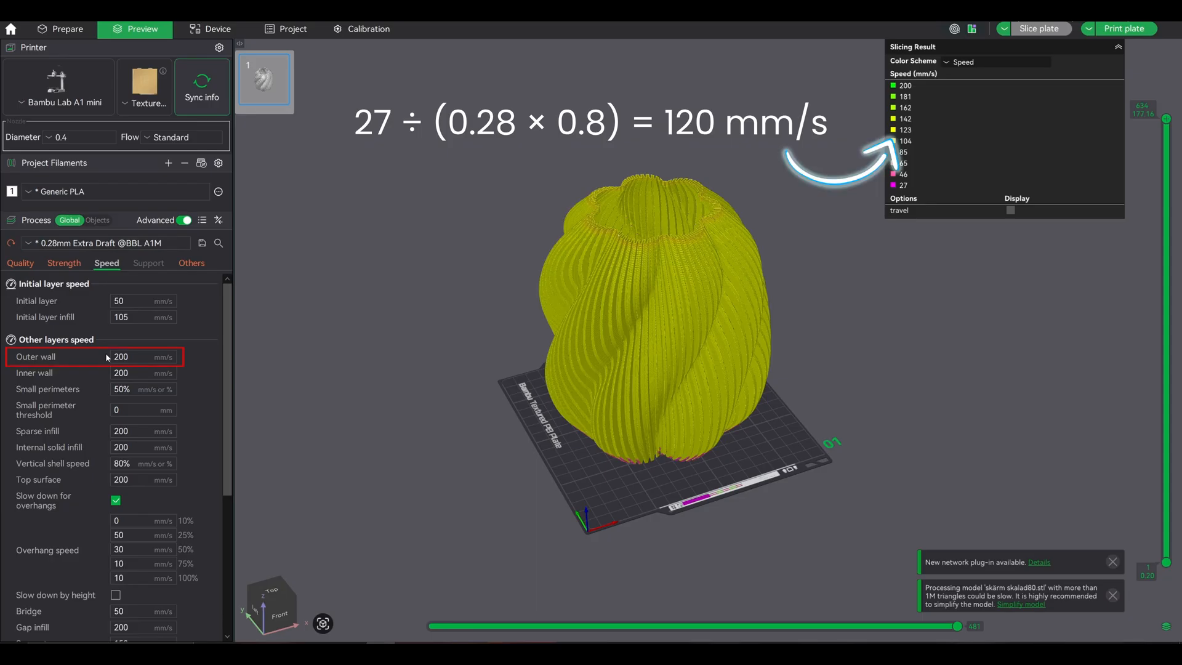
{"action": "left_click", "coordinate": [20, 263]}
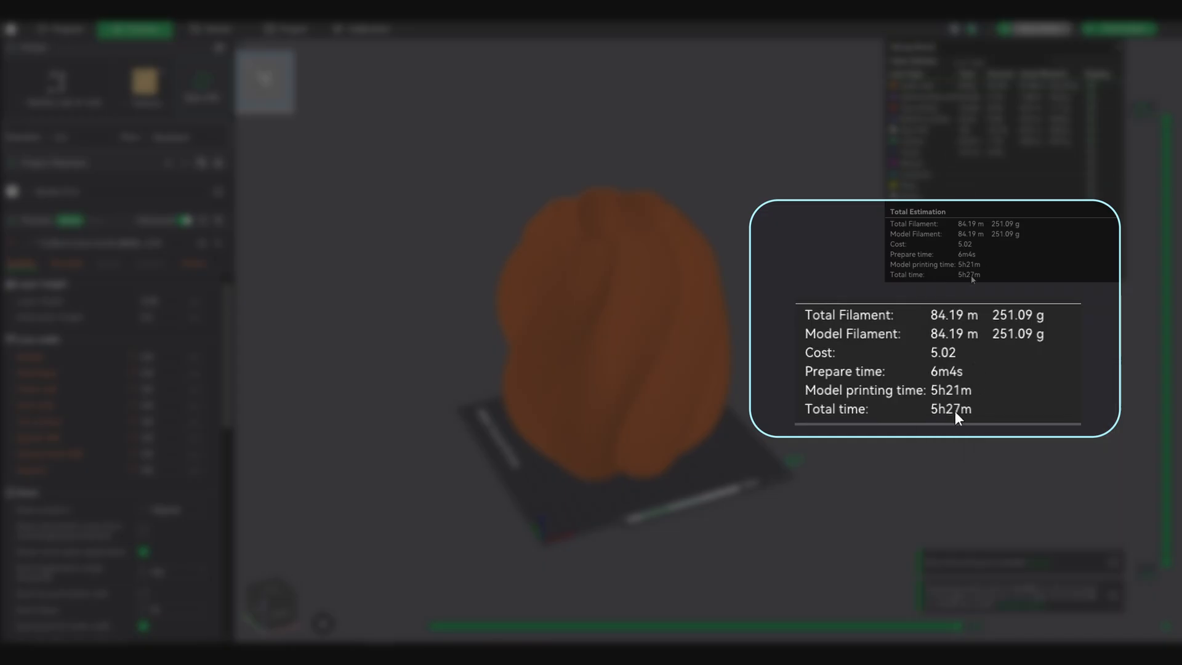
{"action": "mouse_move", "coordinate": [1003, 346]}
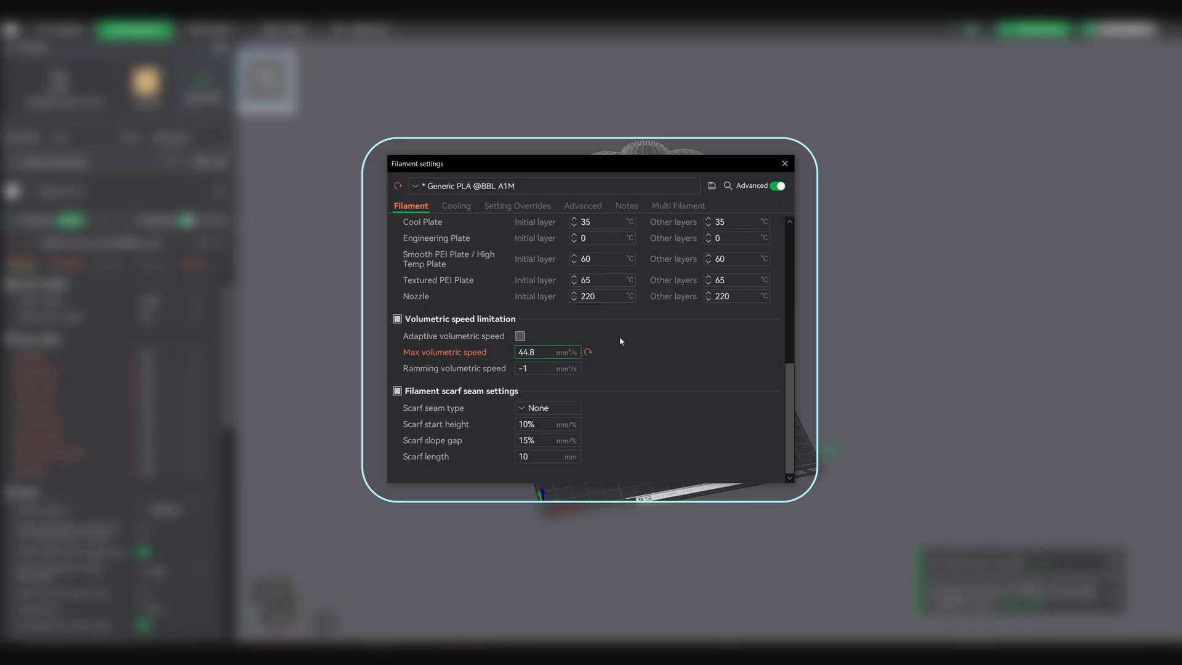
{"action": "left_click", "coordinate": [783, 164]}
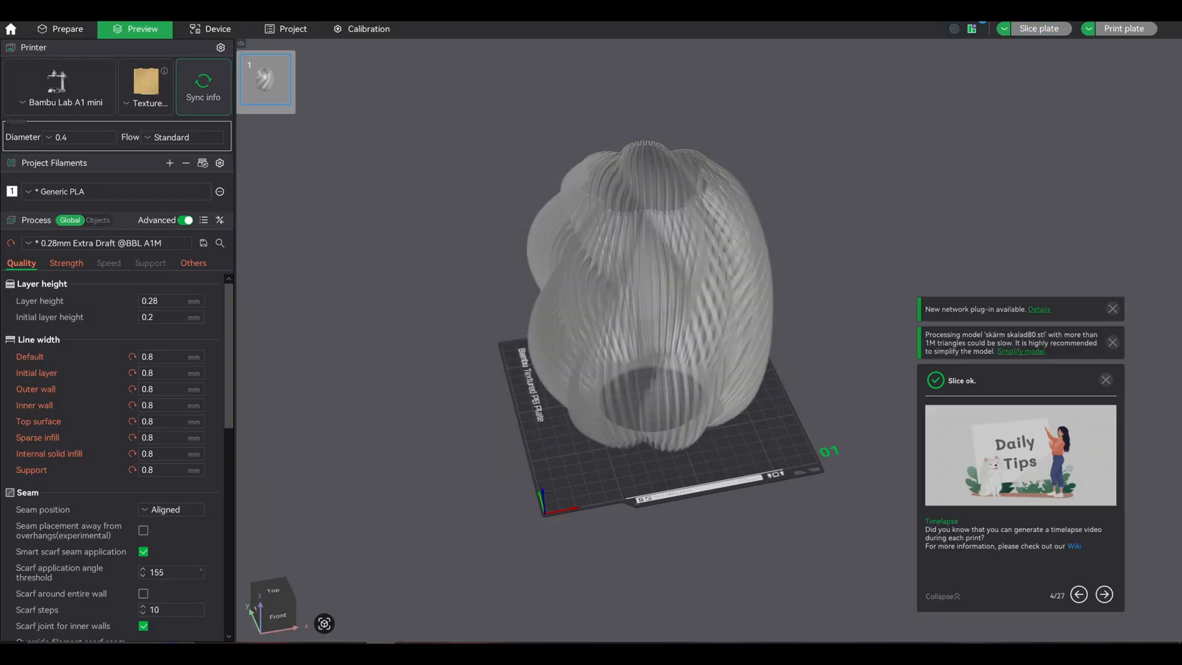
{"action": "left_click", "coordinate": [1042, 29]}
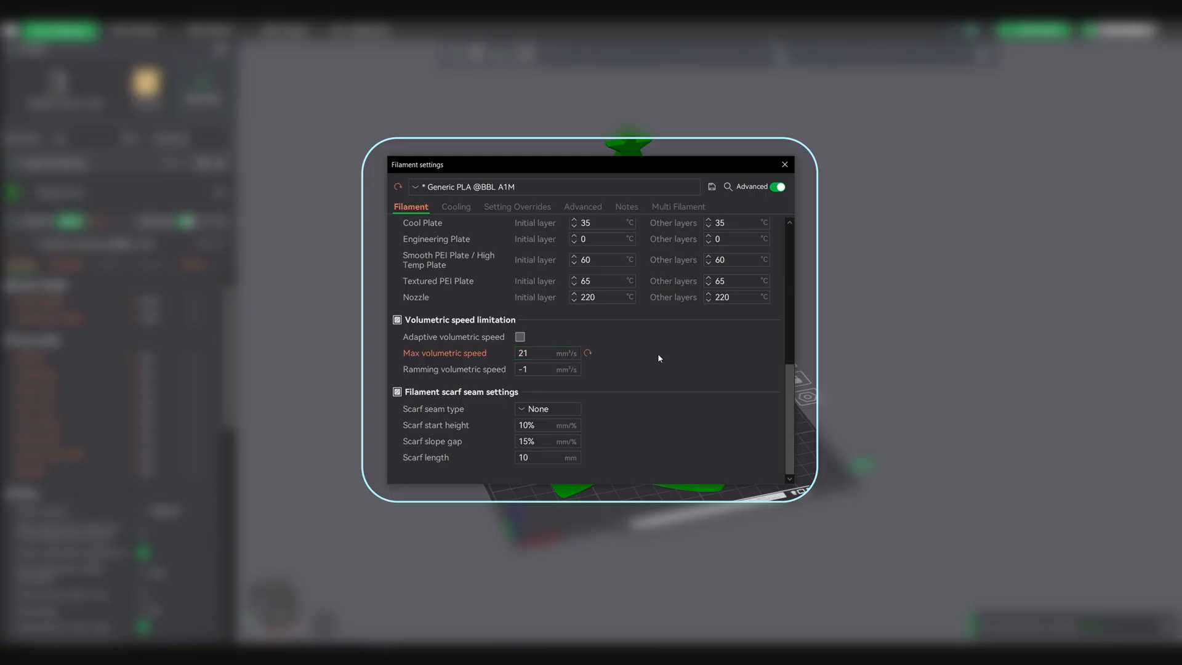
{"action": "left_click", "coordinate": [784, 164]}
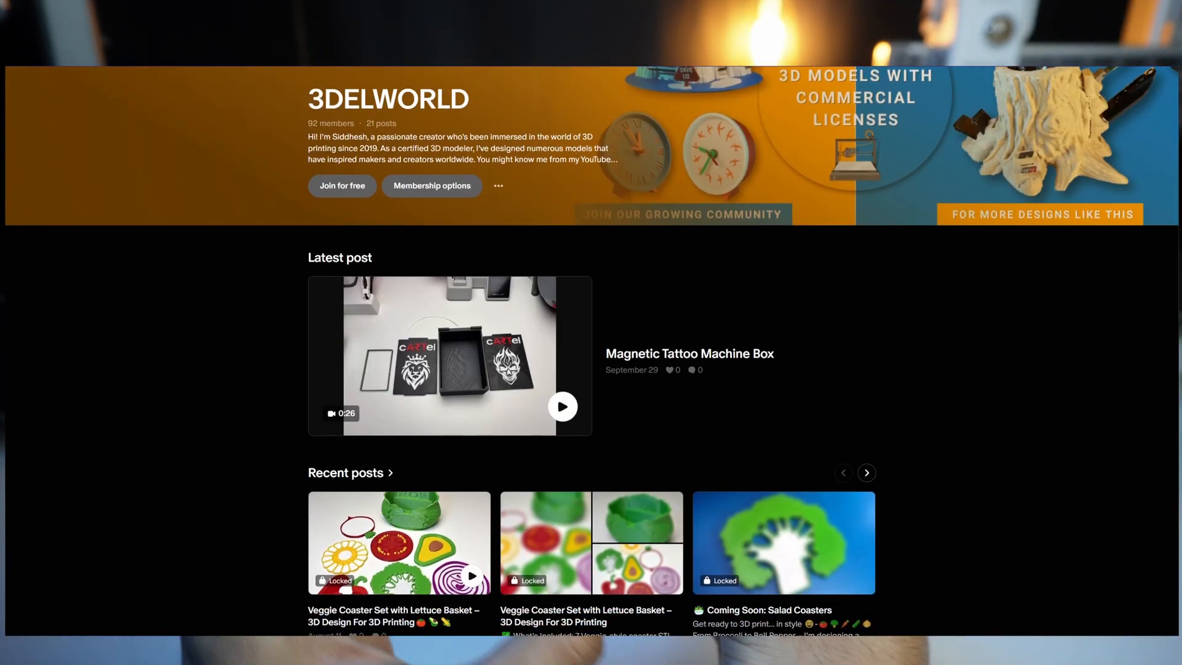
Show 3DELWORLD's membership options listing the $2, $4 and $8 monthly tiers
{"action": "left_click", "coordinate": [431, 185]}
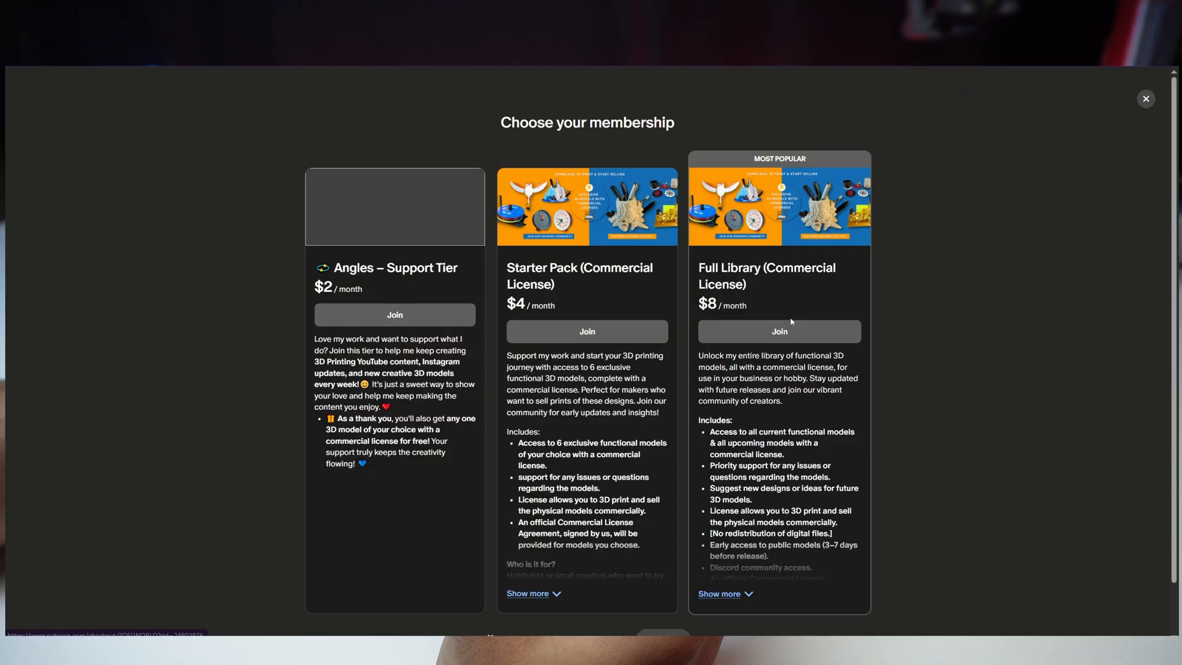